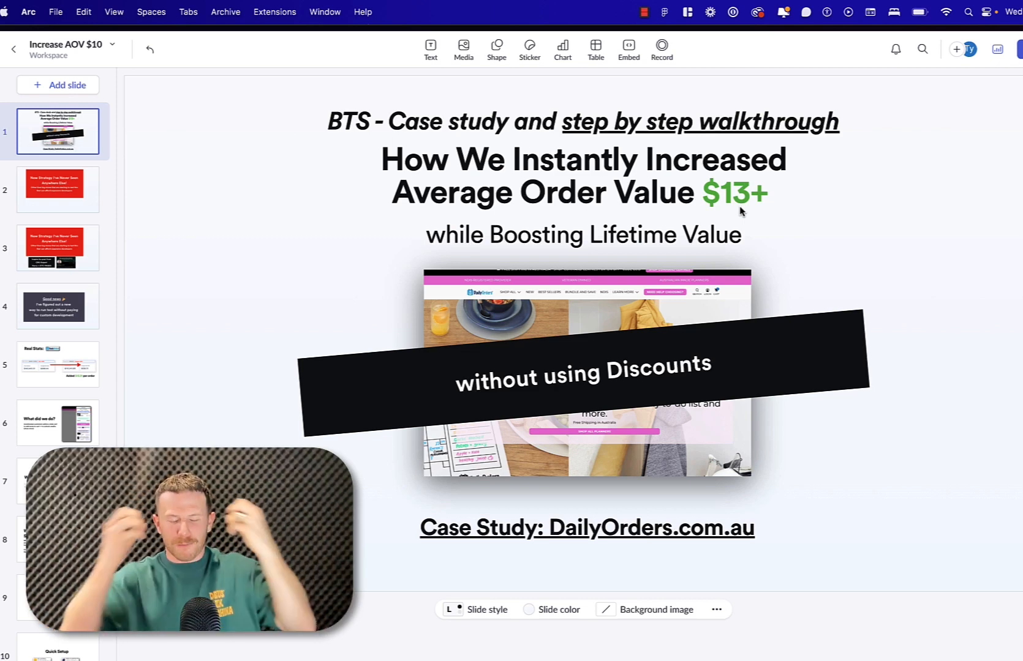
Advance the Pitch deck from the title slide to slide 4, the Good news slide
click(58, 190)
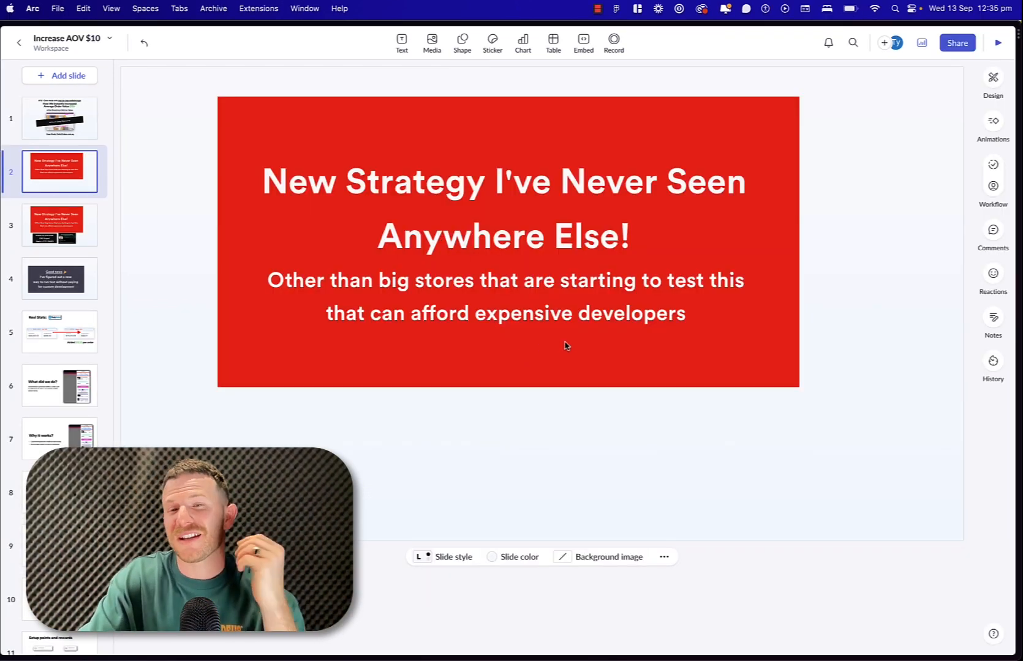
mouse_move(453, 338)
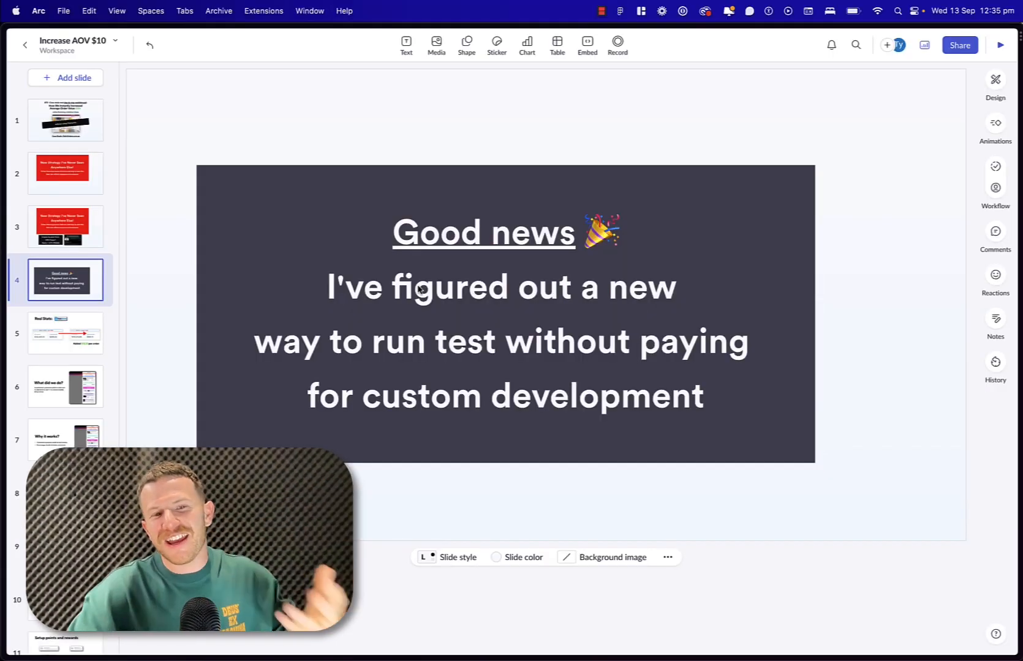
mouse_move(516, 317)
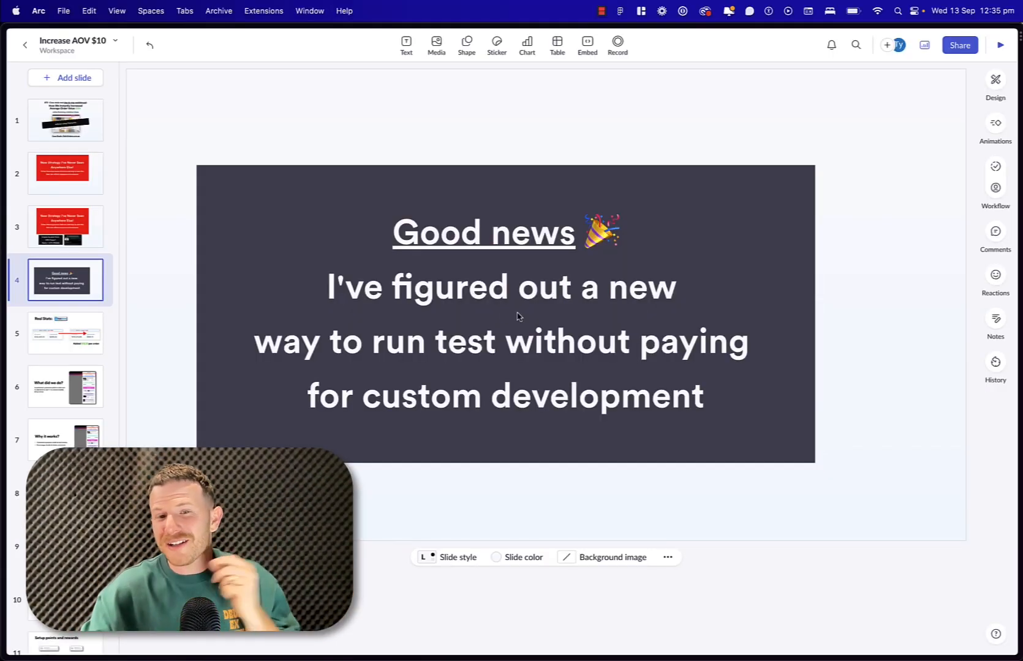
click(64, 332)
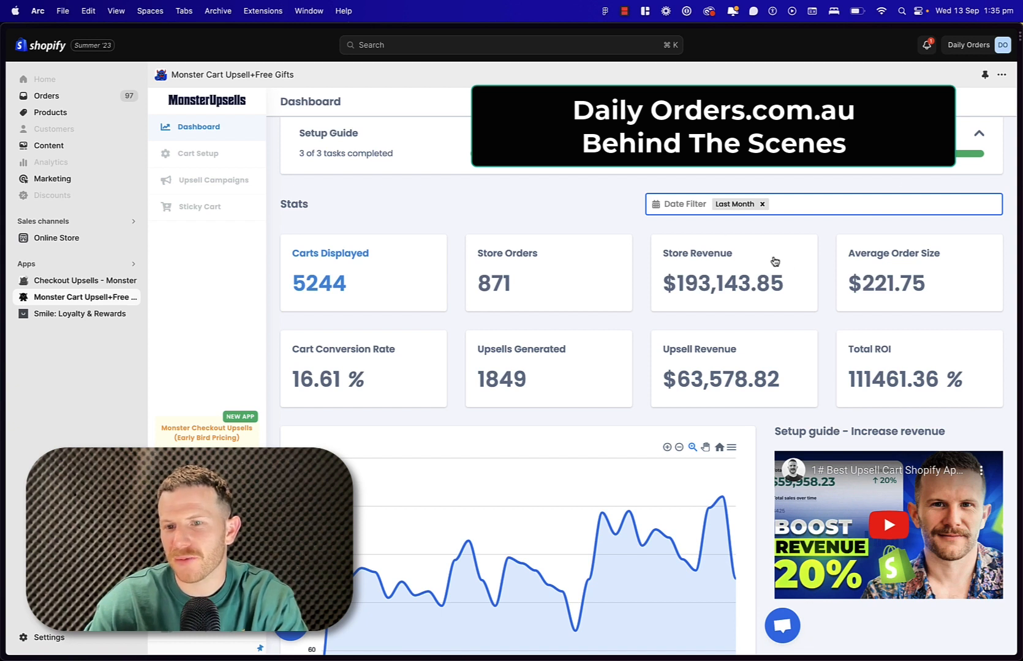
mouse_move(907, 297)
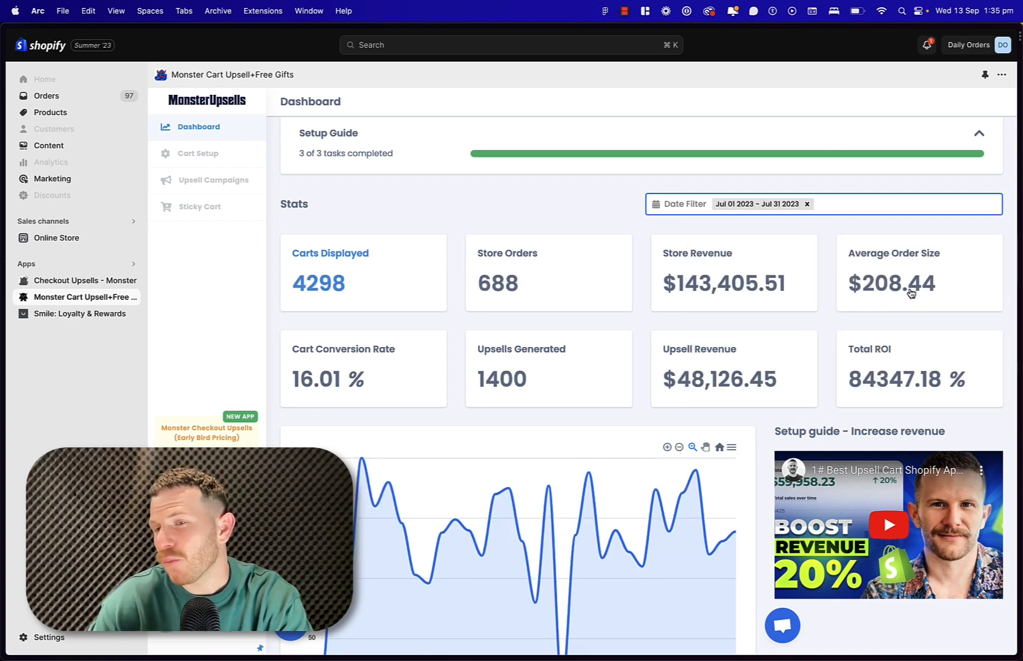
mouse_move(894, 304)
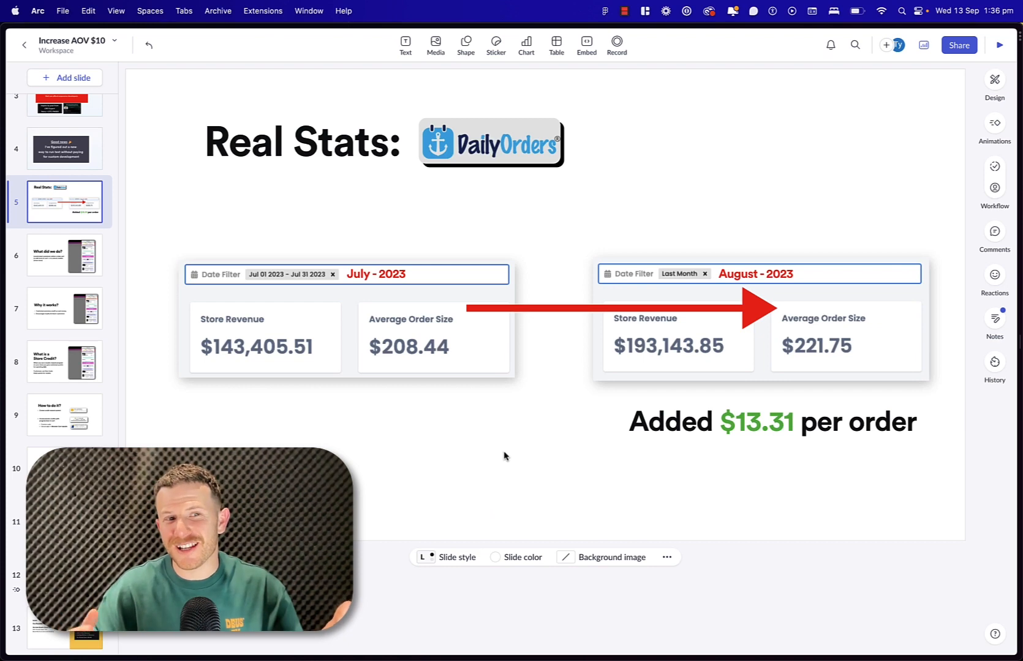
Advance past Real Stats to the slide showing the cart's tiered credit progress bar
click(64, 255)
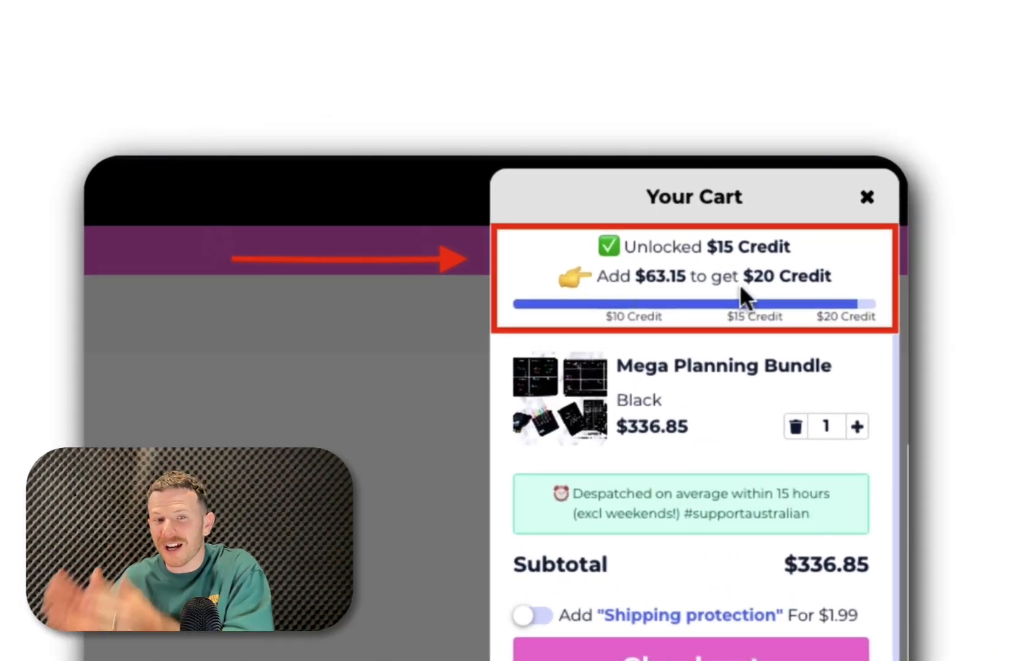
mouse_move(742, 363)
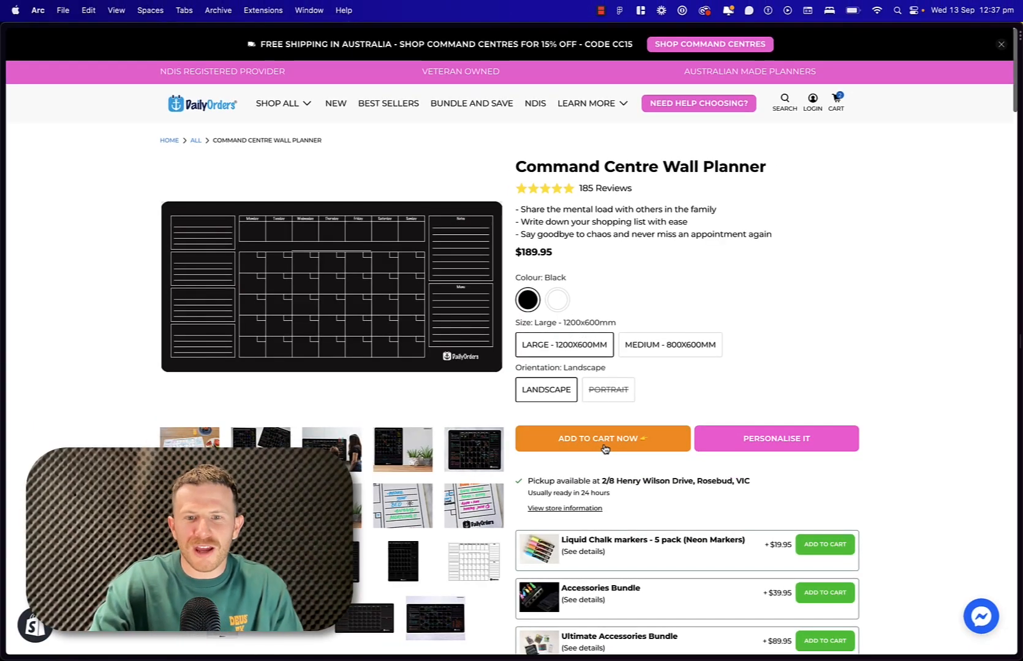
Add the Command Centre Wall Planner to the Daily Orders cart and view the slide-out cart
click(603, 439)
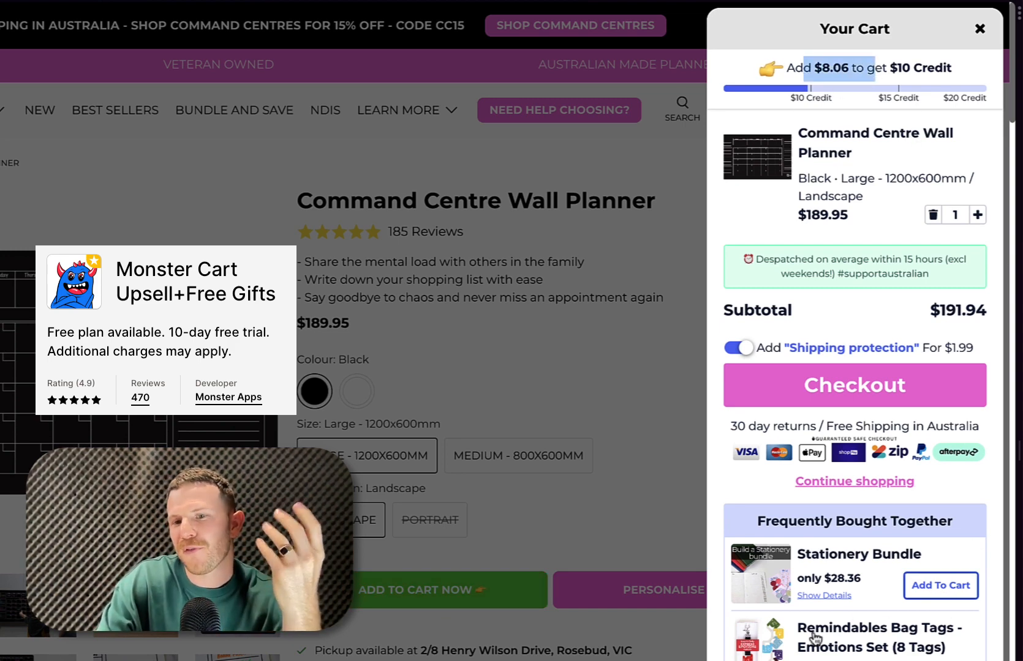
click(941, 586)
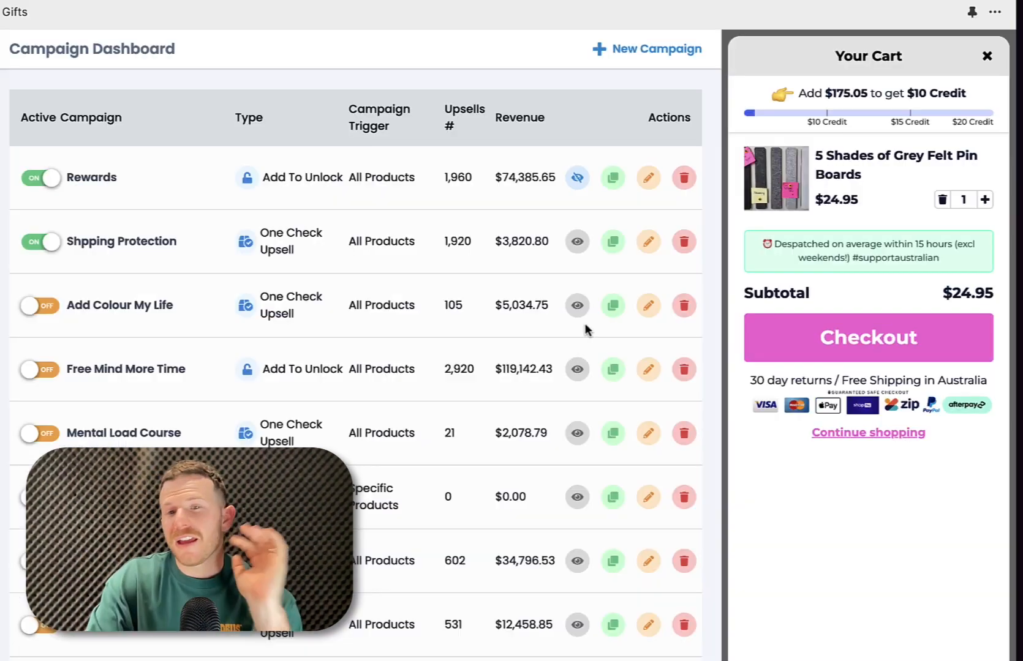
Preview the Shipping Protection campaign from the Campaign Dashboard's eye icon
click(577, 241)
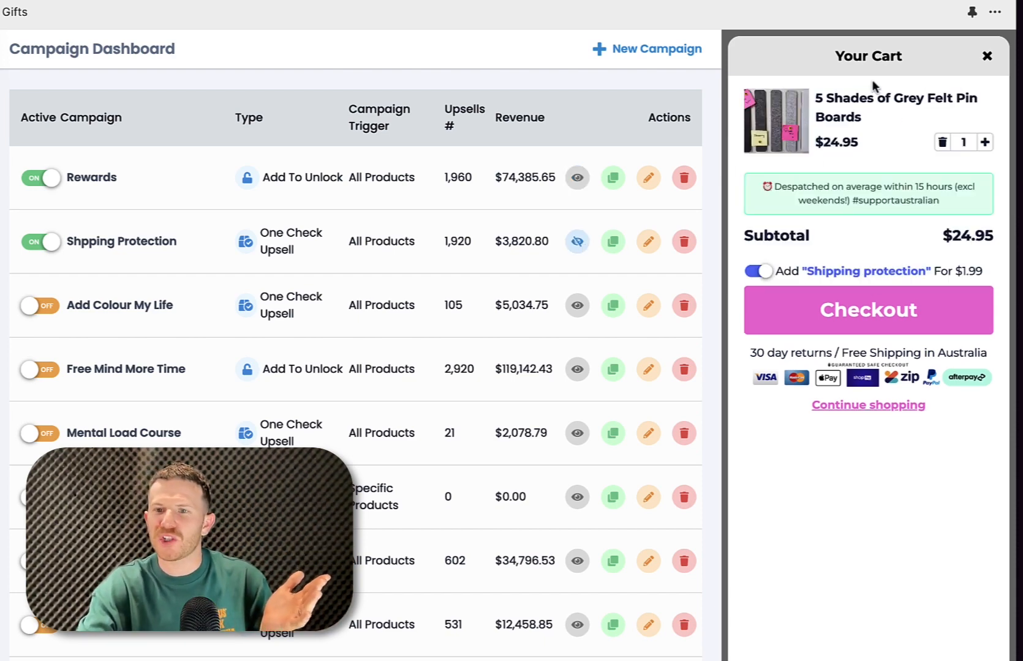
click(759, 271)
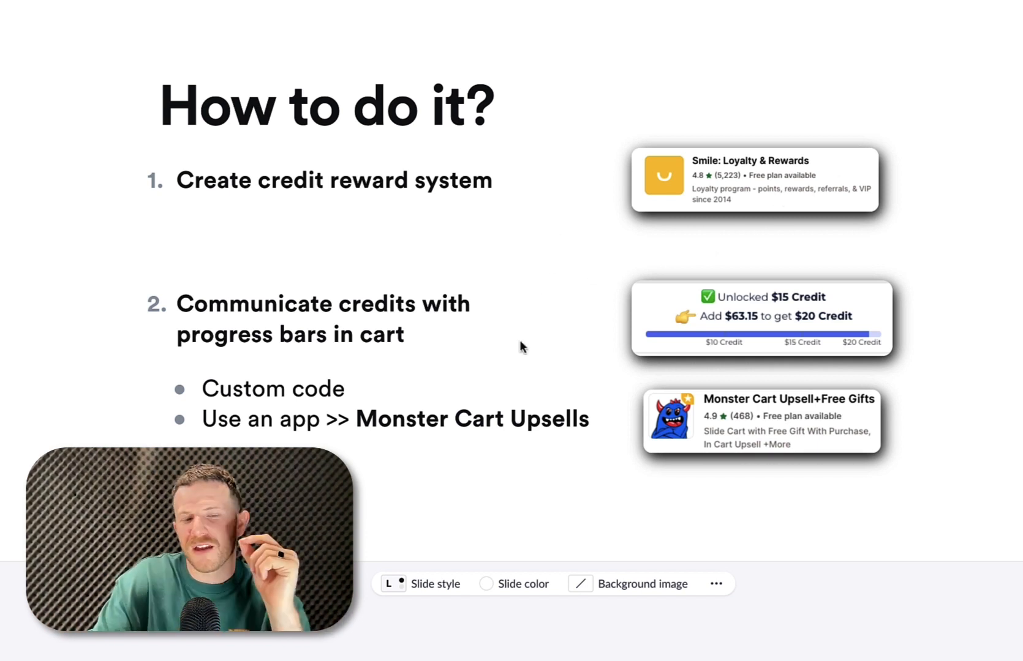
mouse_move(571, 295)
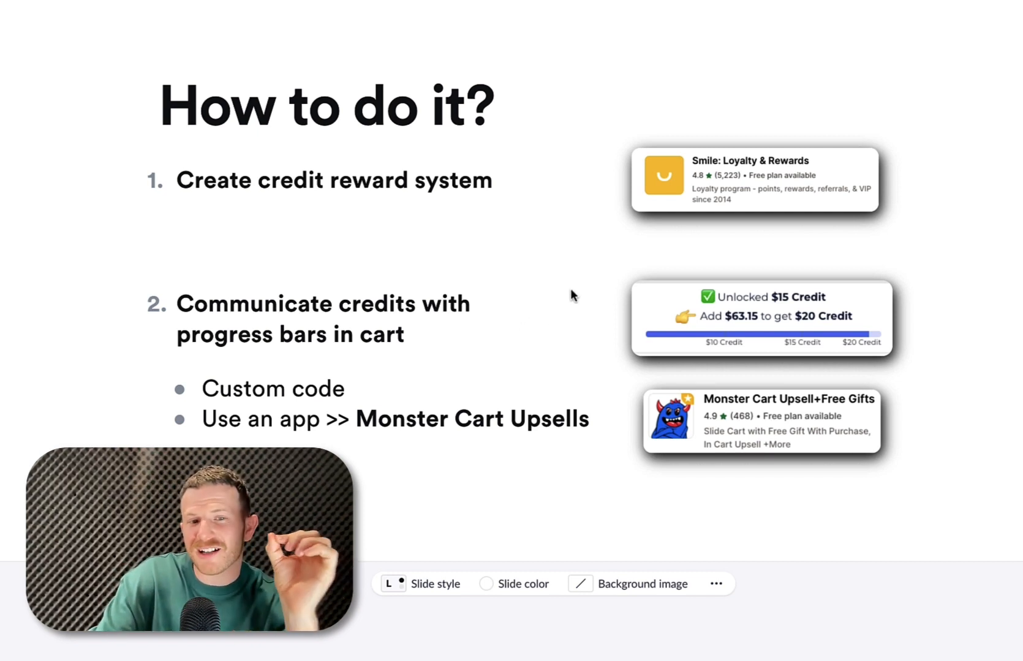
mouse_move(671, 173)
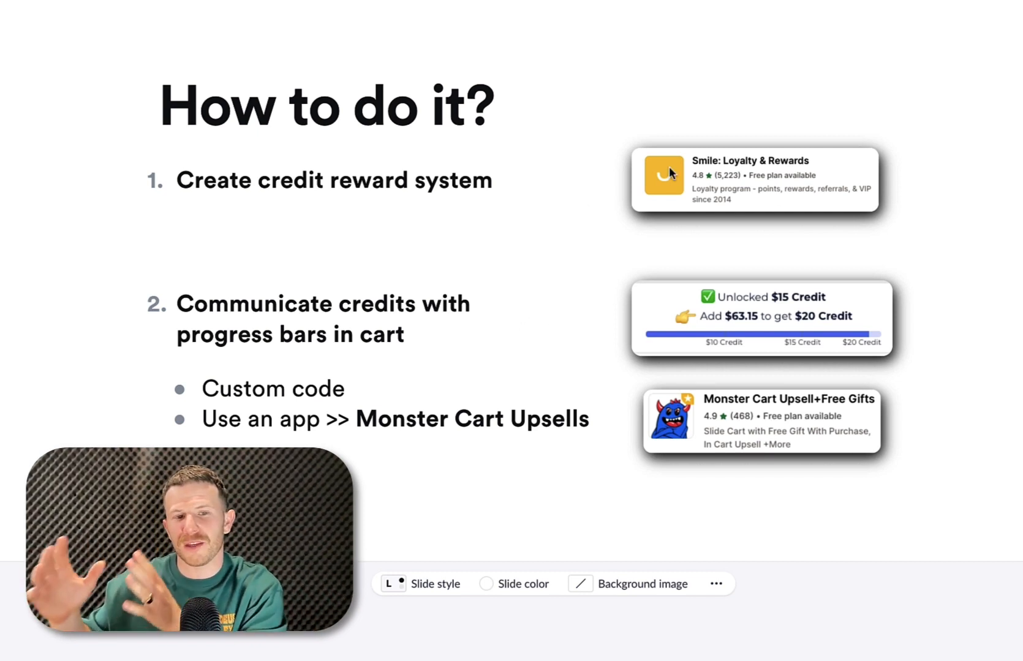
mouse_move(549, 331)
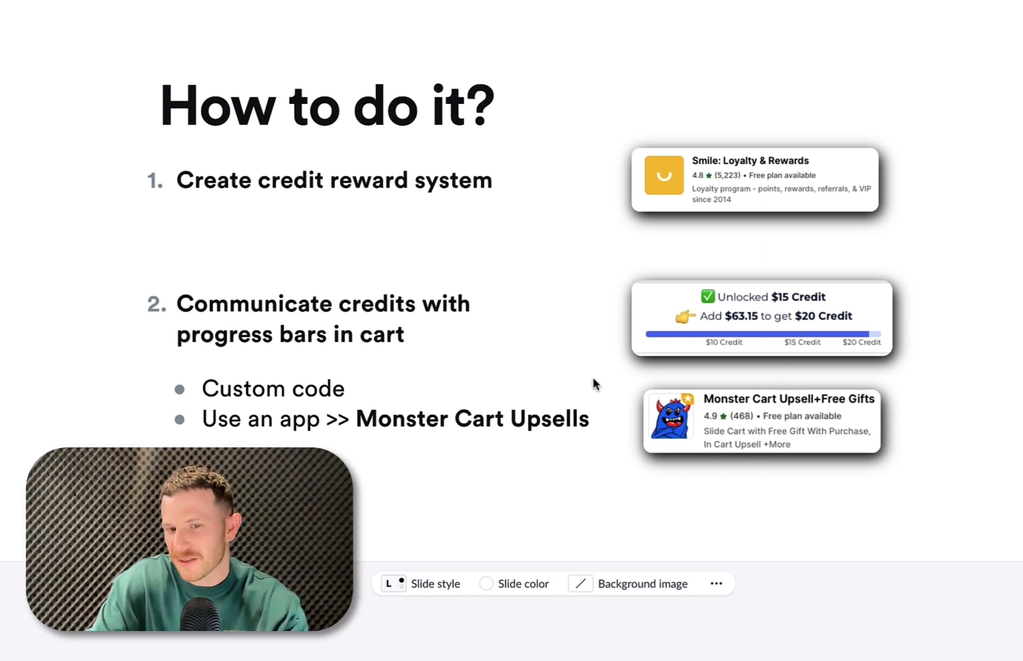
mouse_move(446, 444)
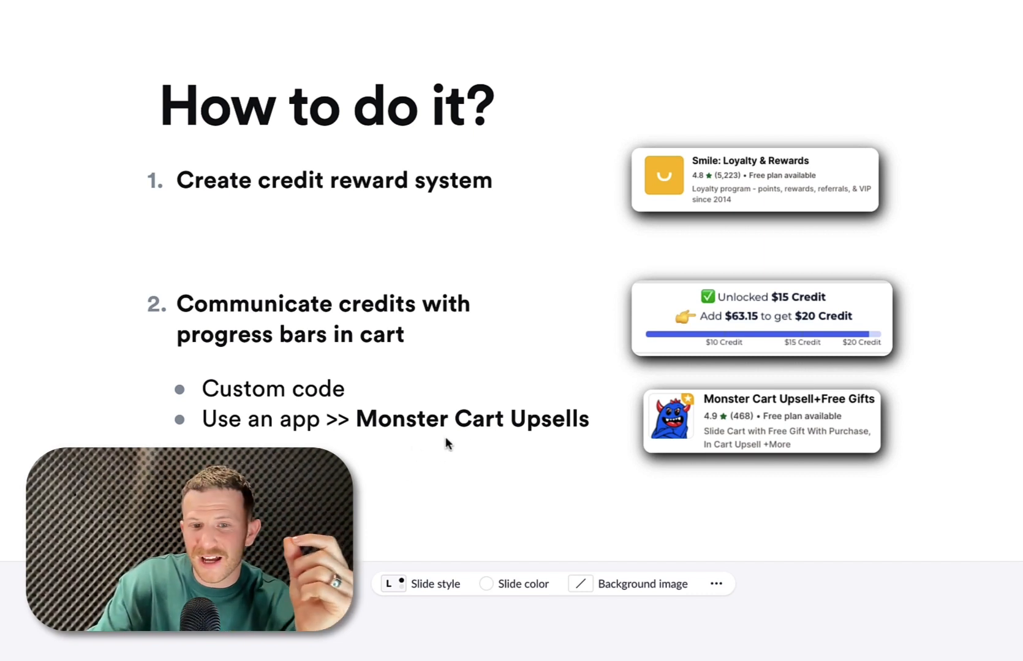
mouse_move(583, 176)
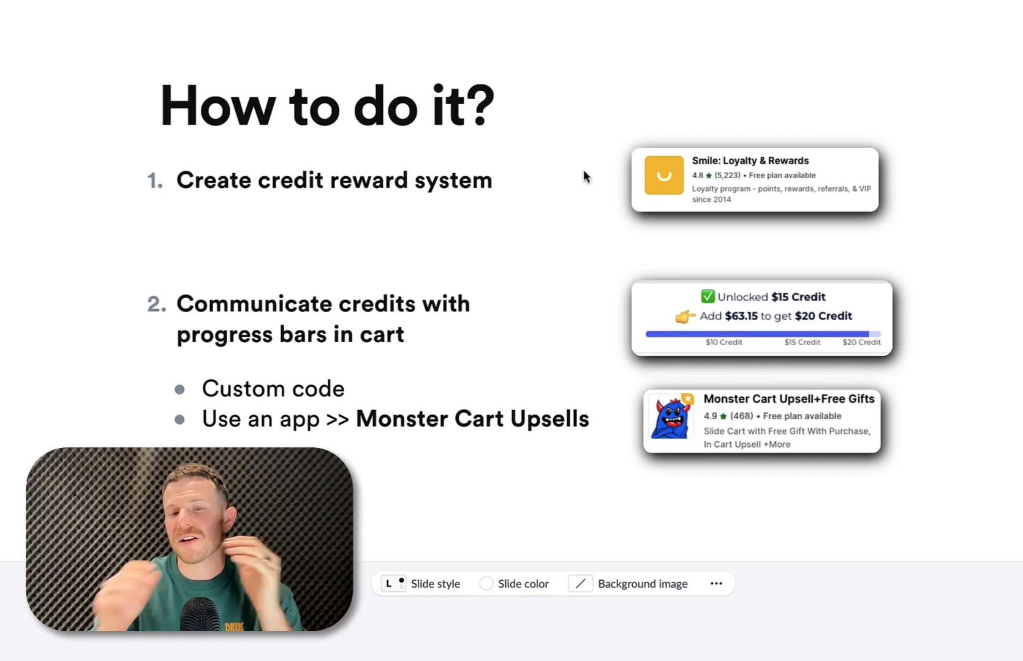
mouse_move(639, 261)
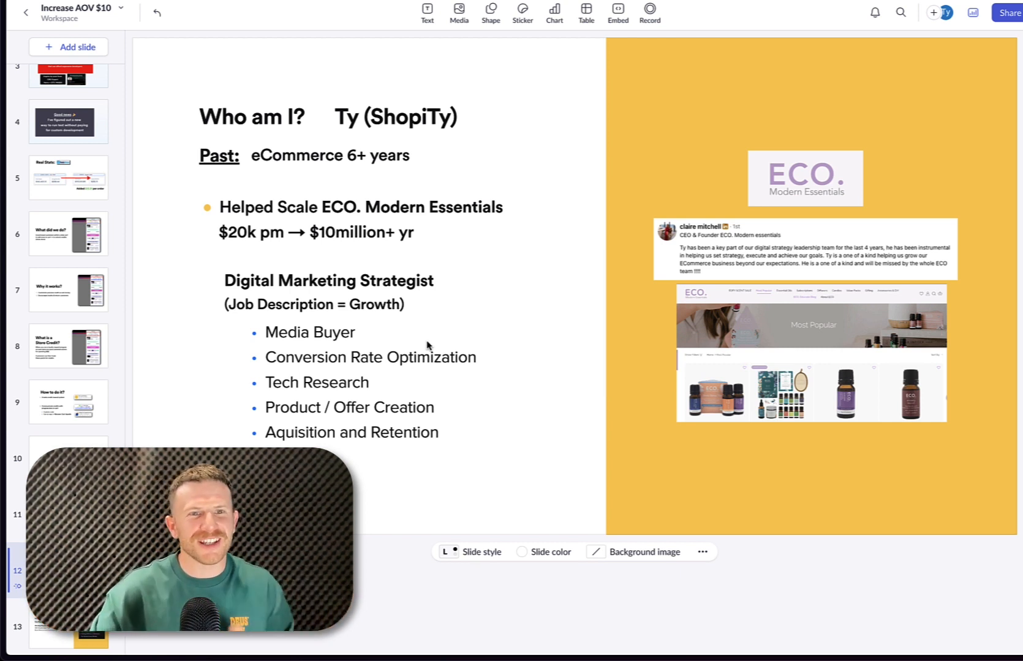
mouse_move(346, 278)
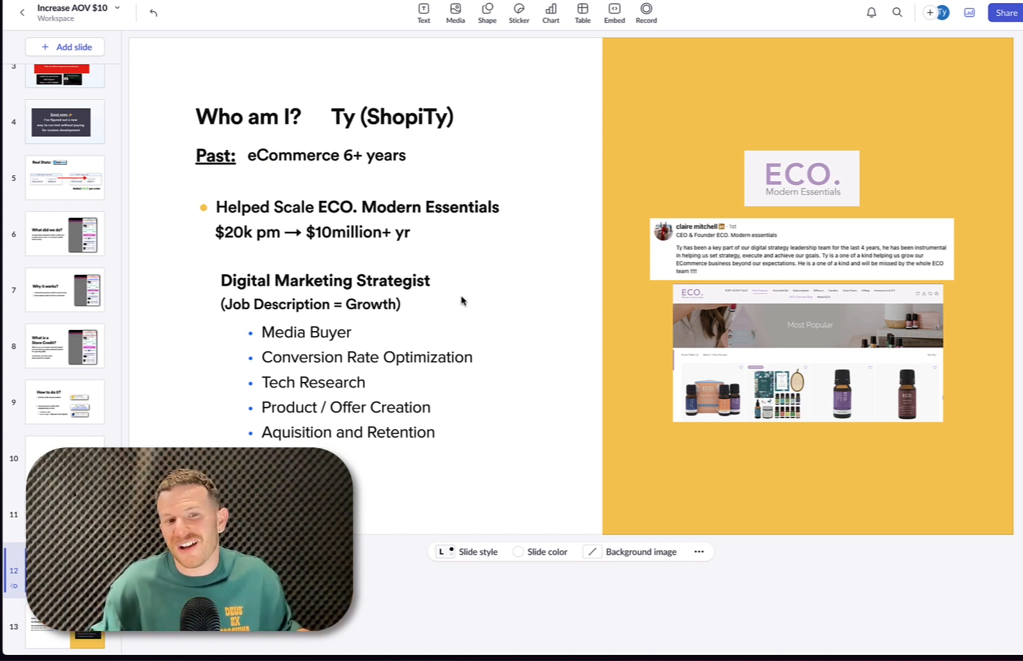
mouse_move(438, 317)
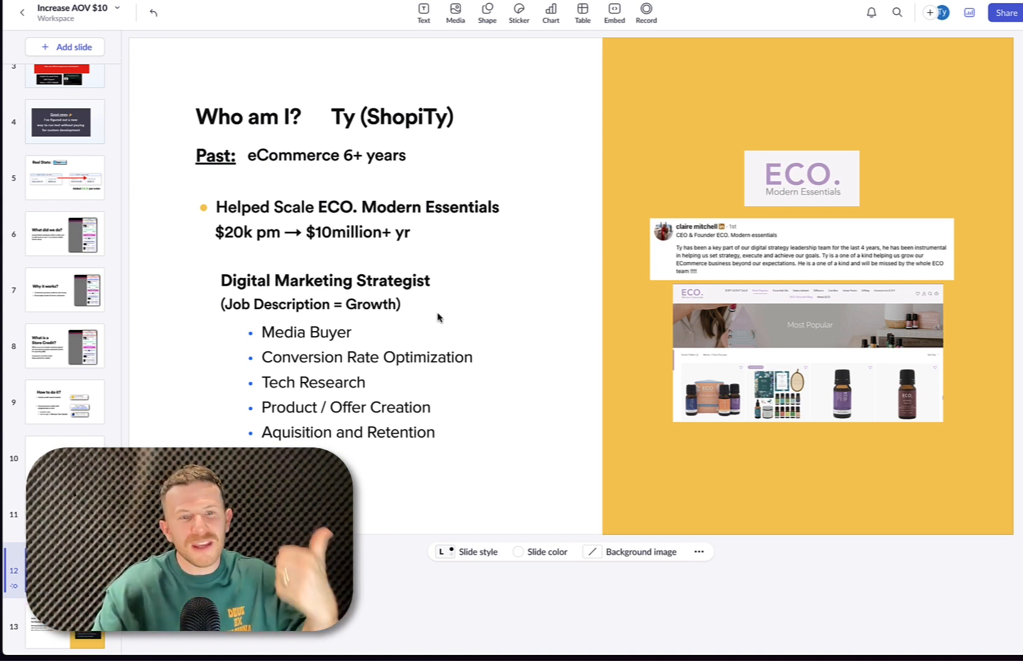
mouse_move(379, 391)
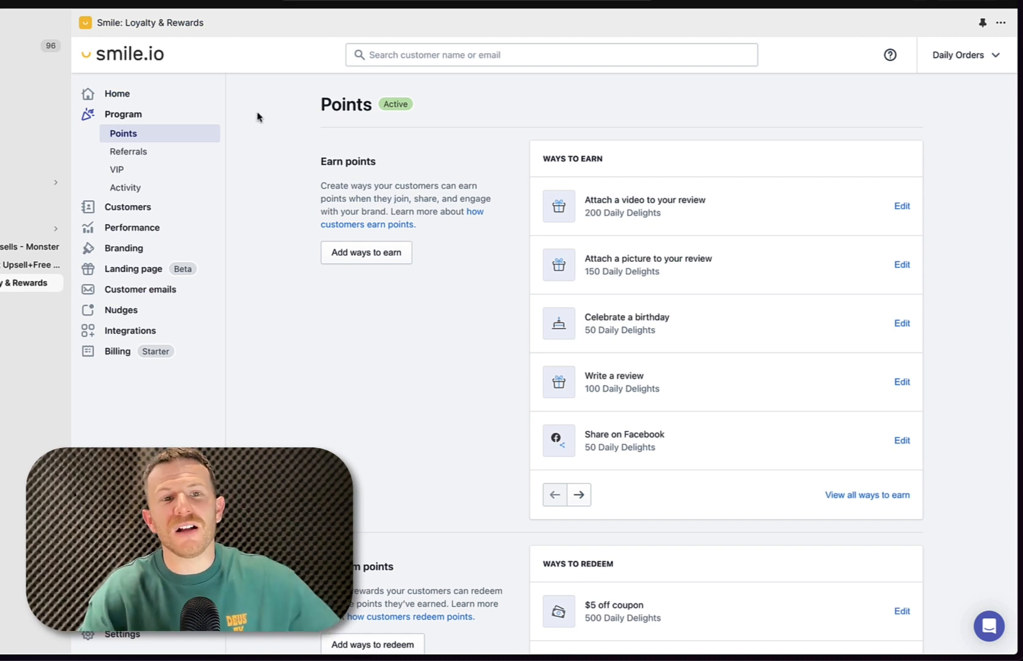
mouse_move(140, 258)
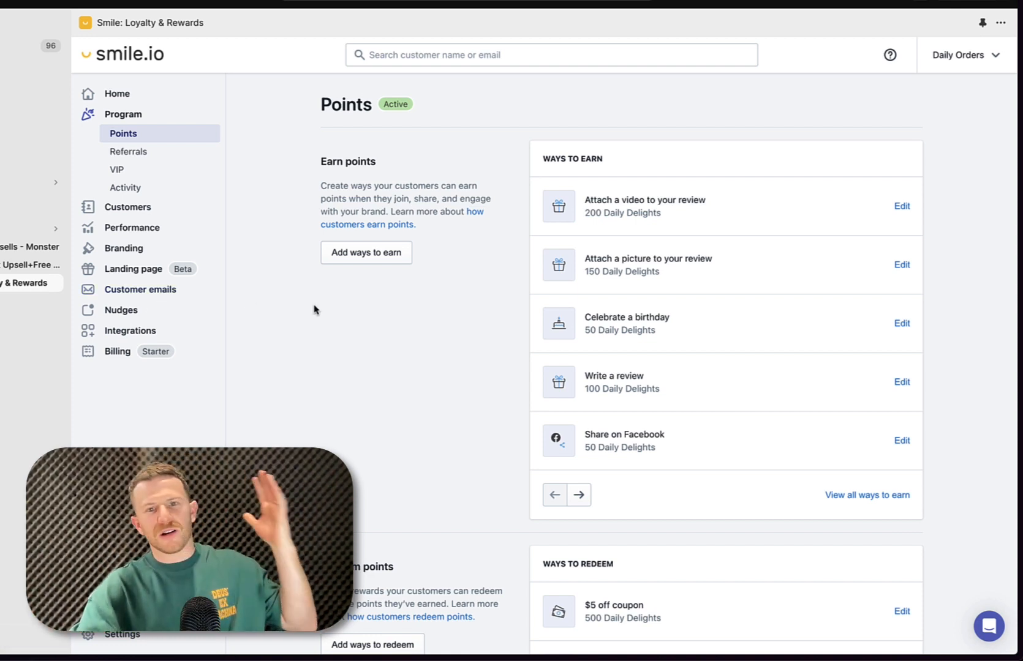
mouse_move(239, 152)
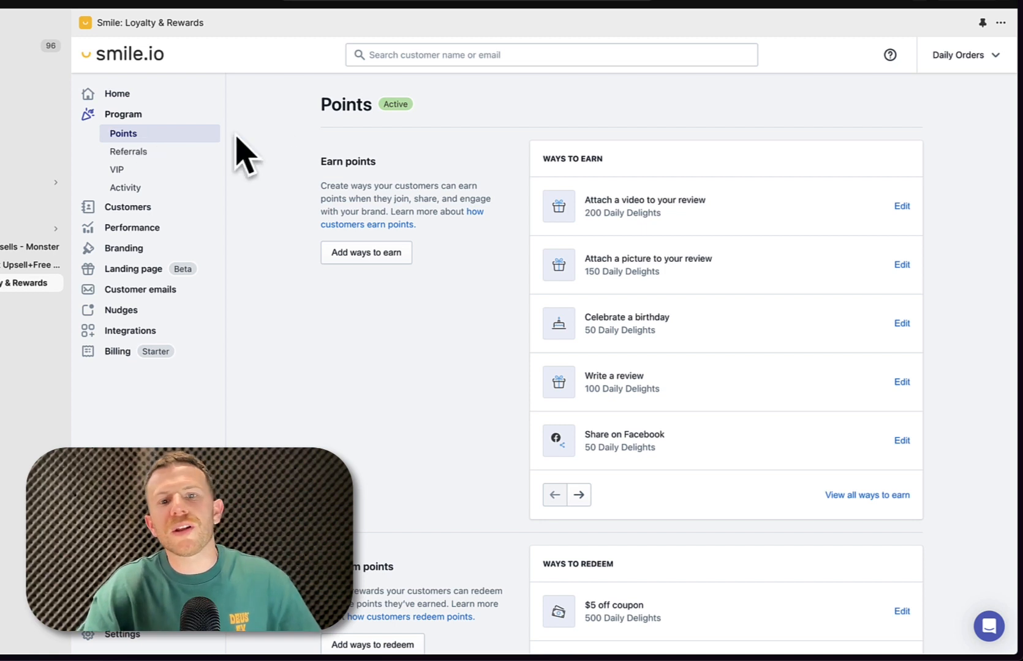
Go back to the Points page from the Place an order earning rule
click(579, 494)
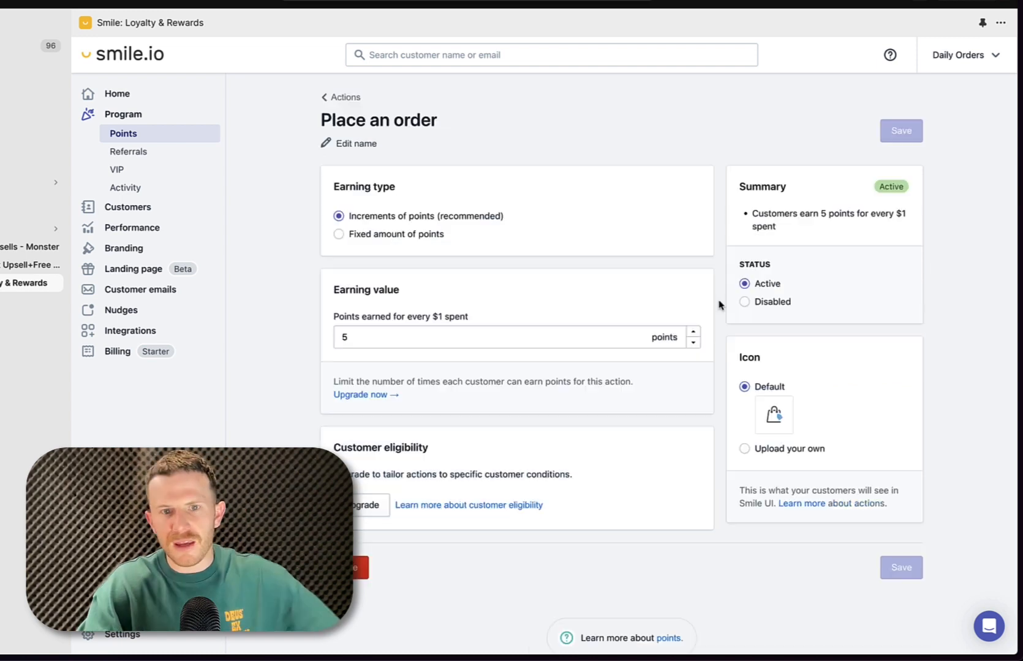
mouse_move(413, 202)
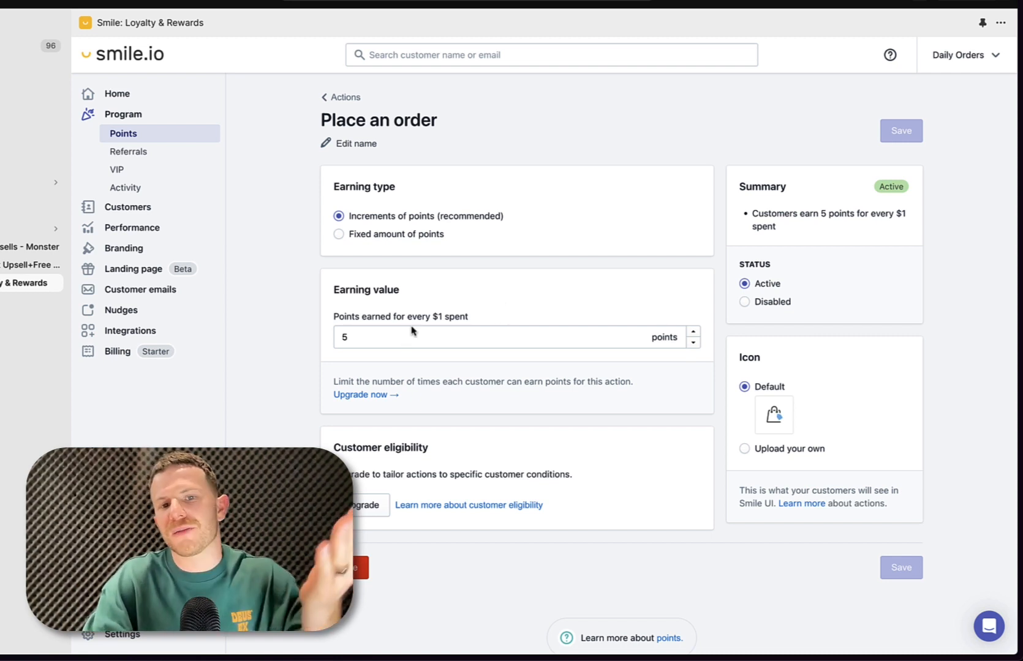
mouse_move(483, 322)
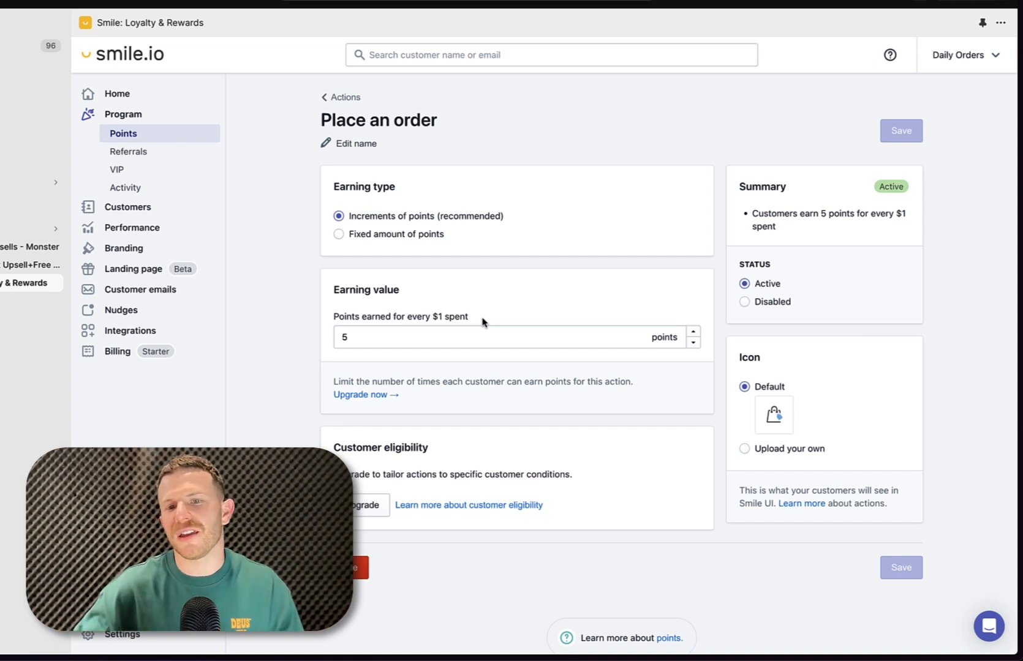
mouse_move(444, 327)
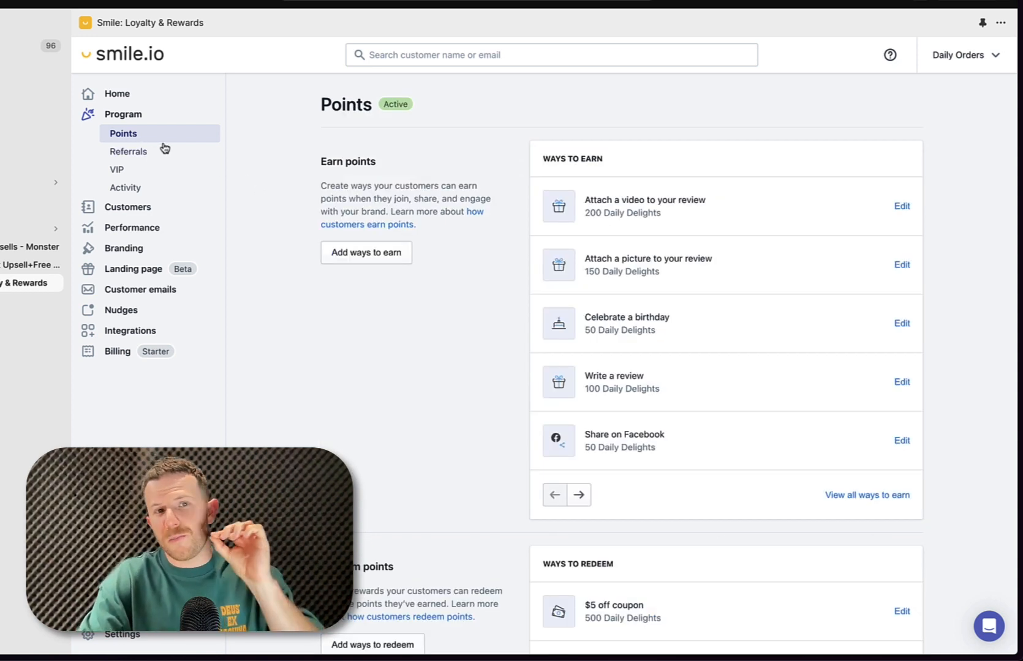
Open the $5 off coupon reward and review its 500-point cost and $70 minimum
scroll(down, 3)
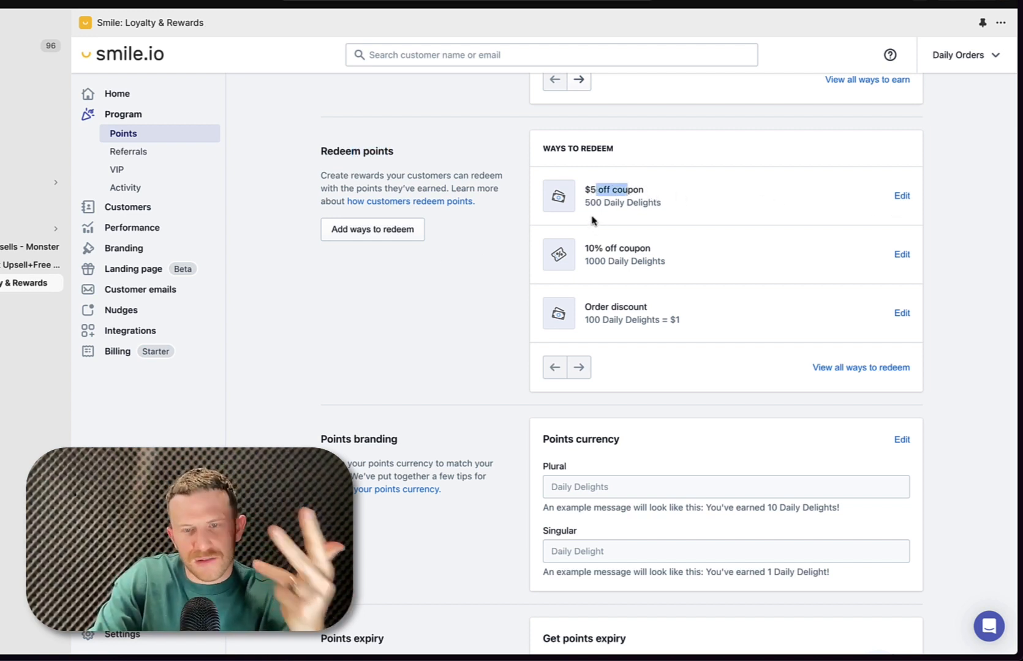
click(899, 196)
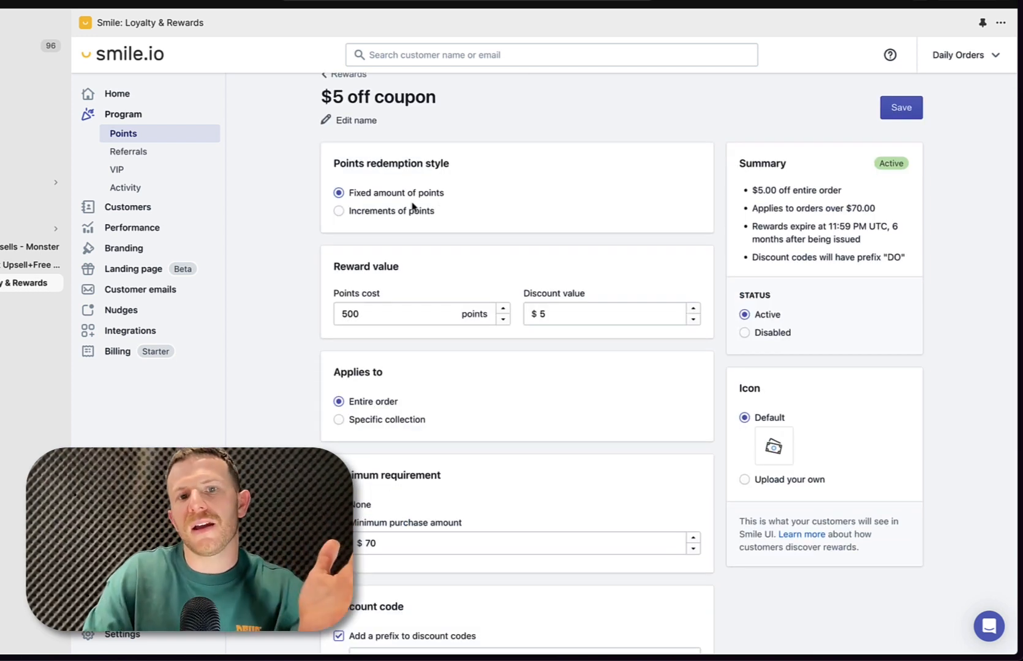
scroll(down, 3)
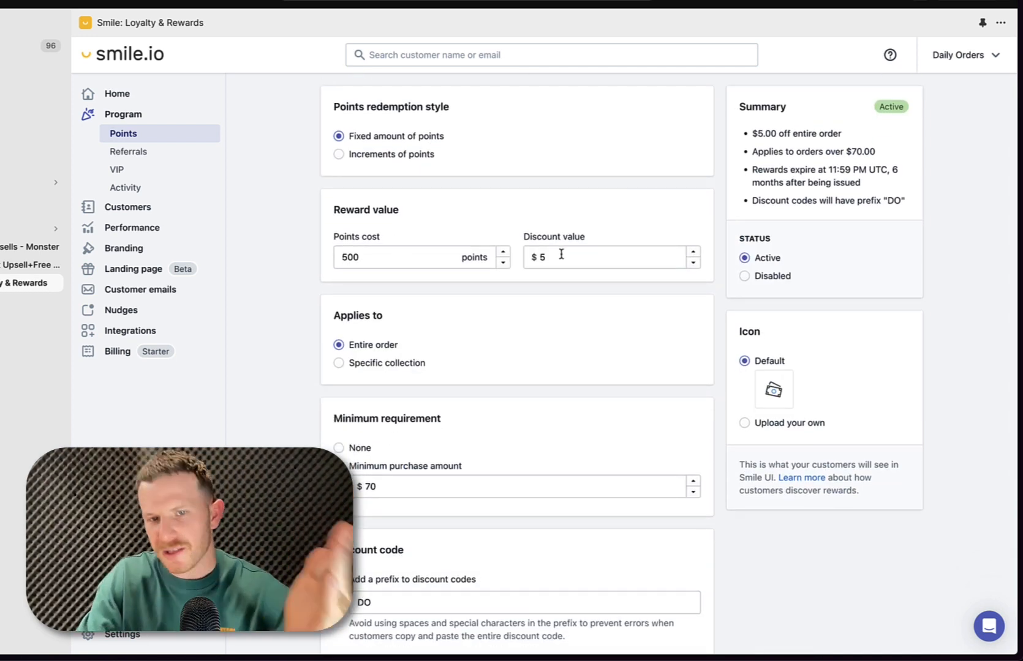
scroll(down, 3)
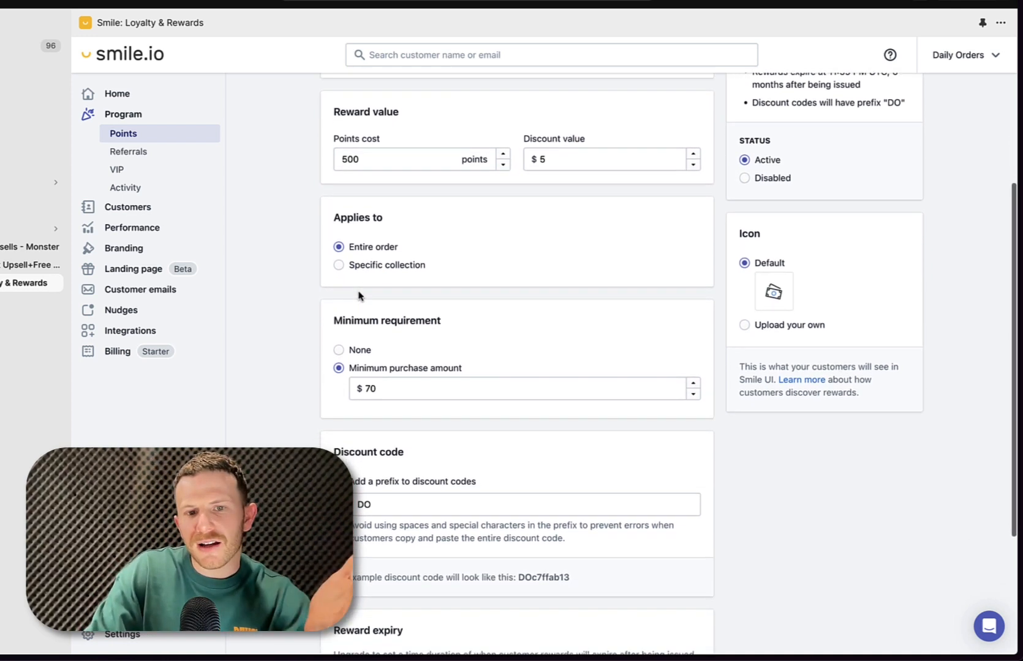
scroll(down, 3)
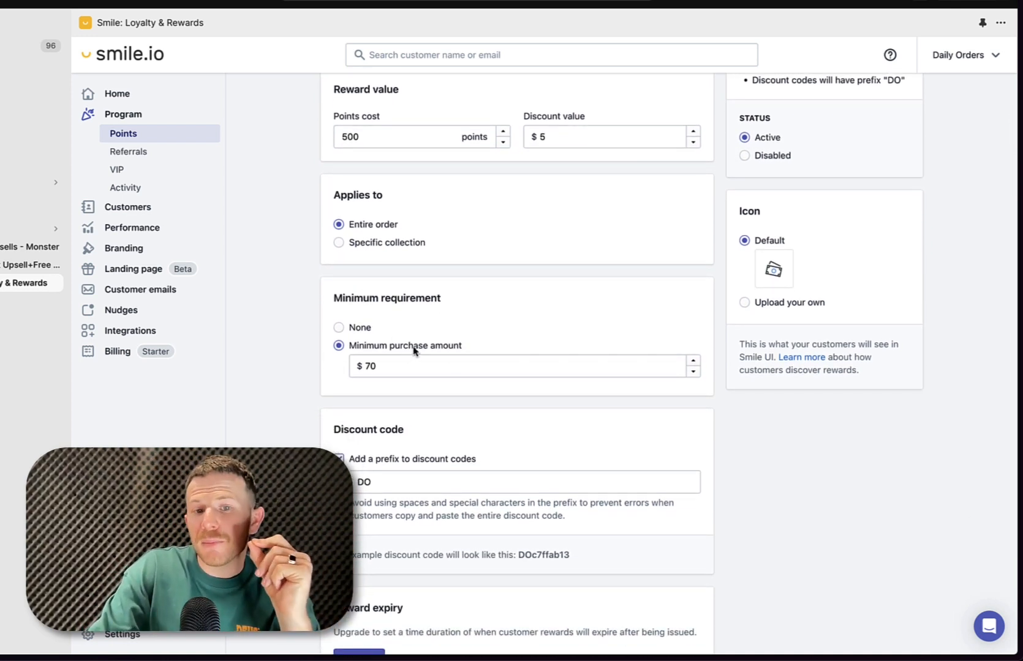
scroll(up, 3)
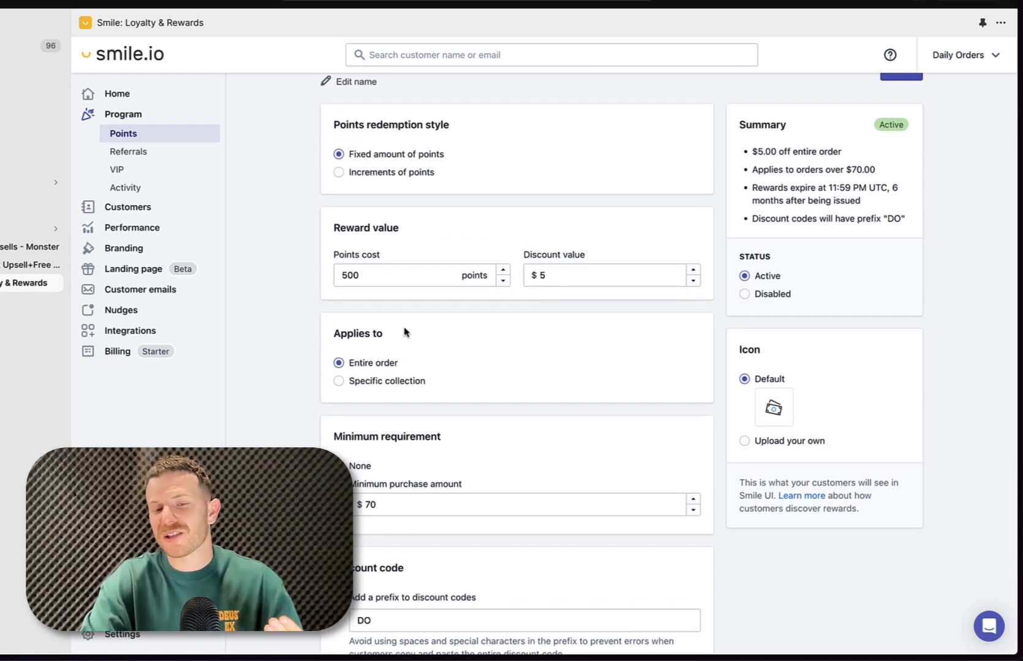
scroll(down, 3)
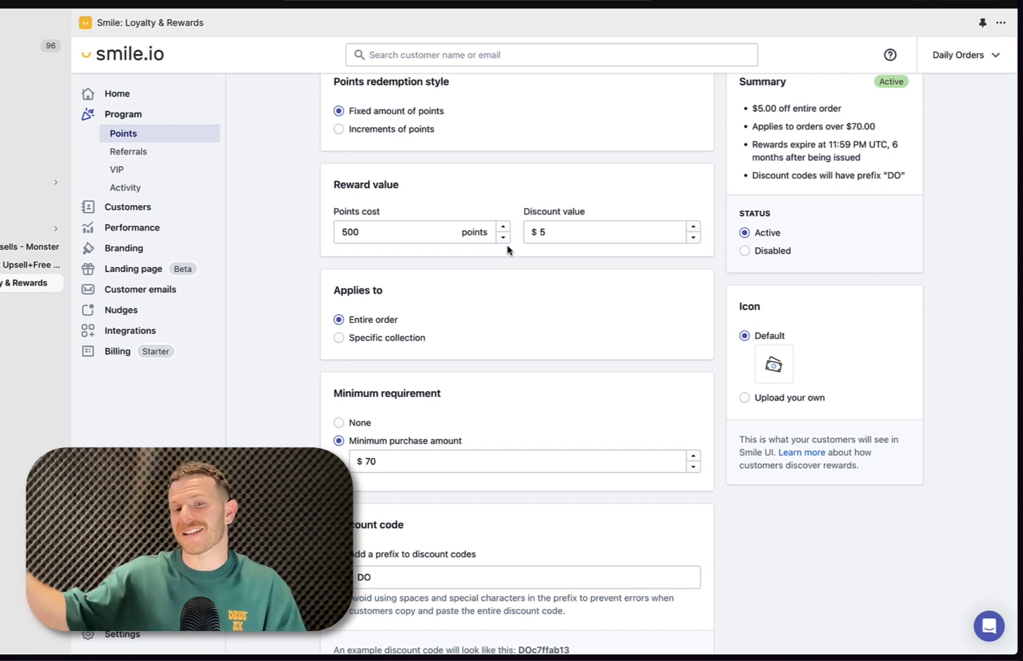
scroll(down, 3)
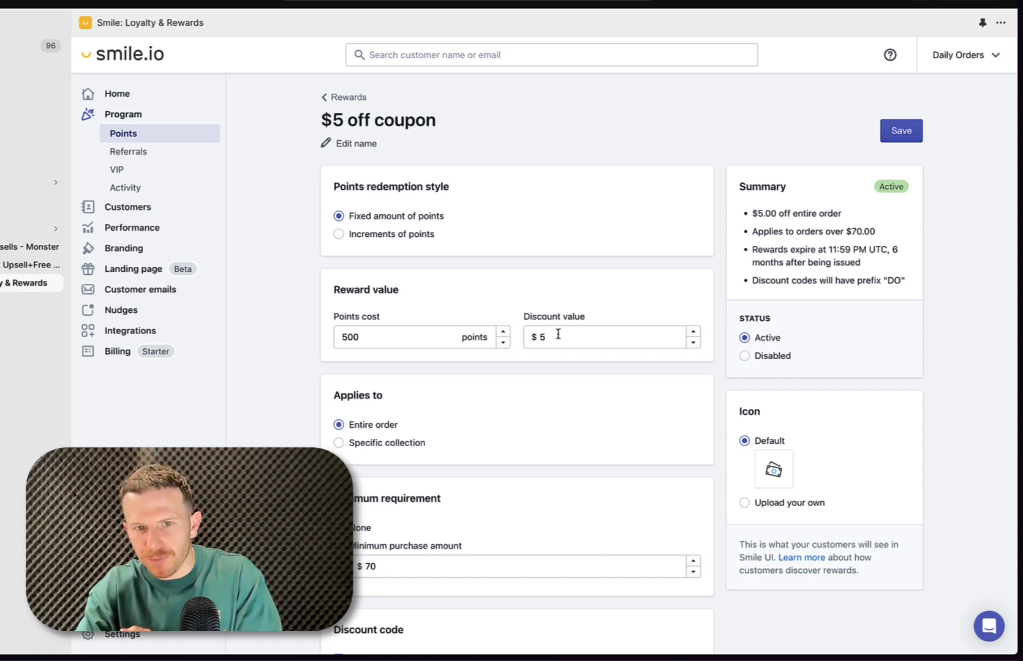
click(392, 337)
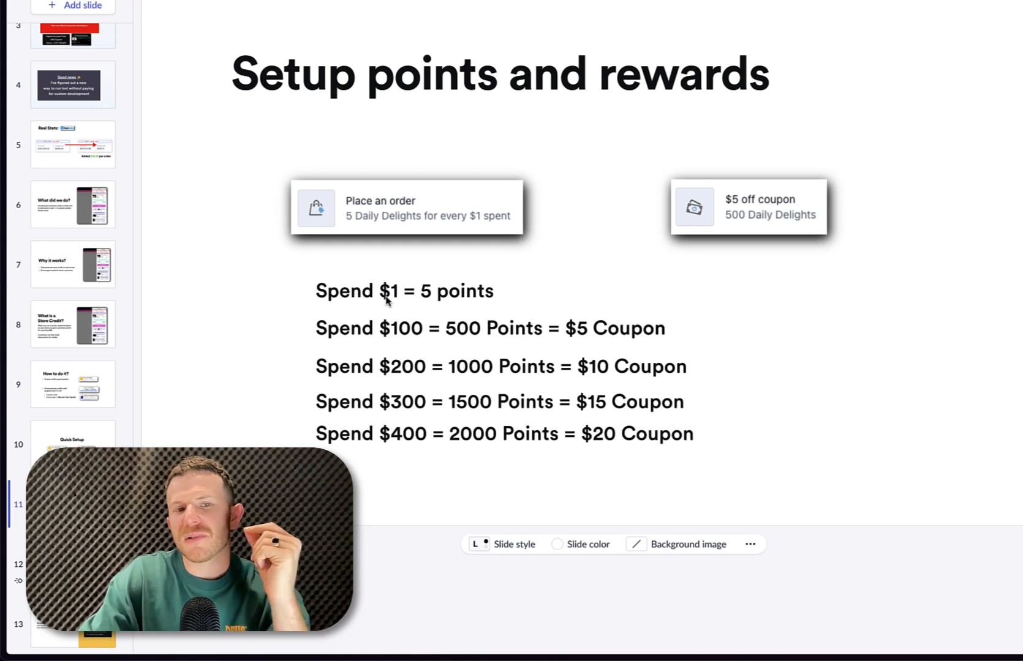
mouse_move(458, 318)
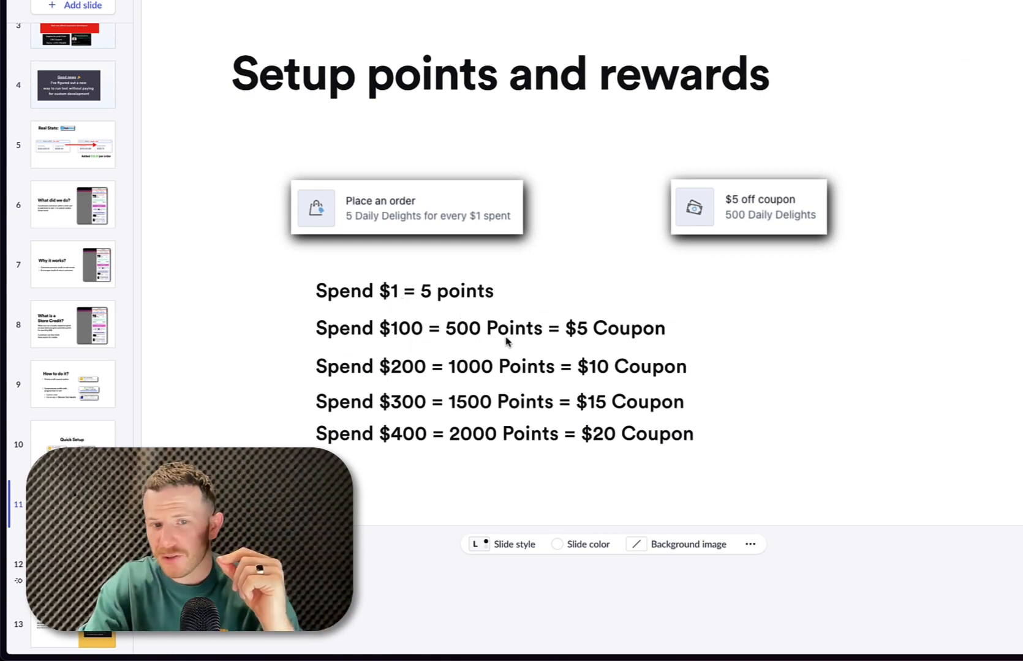
mouse_move(640, 344)
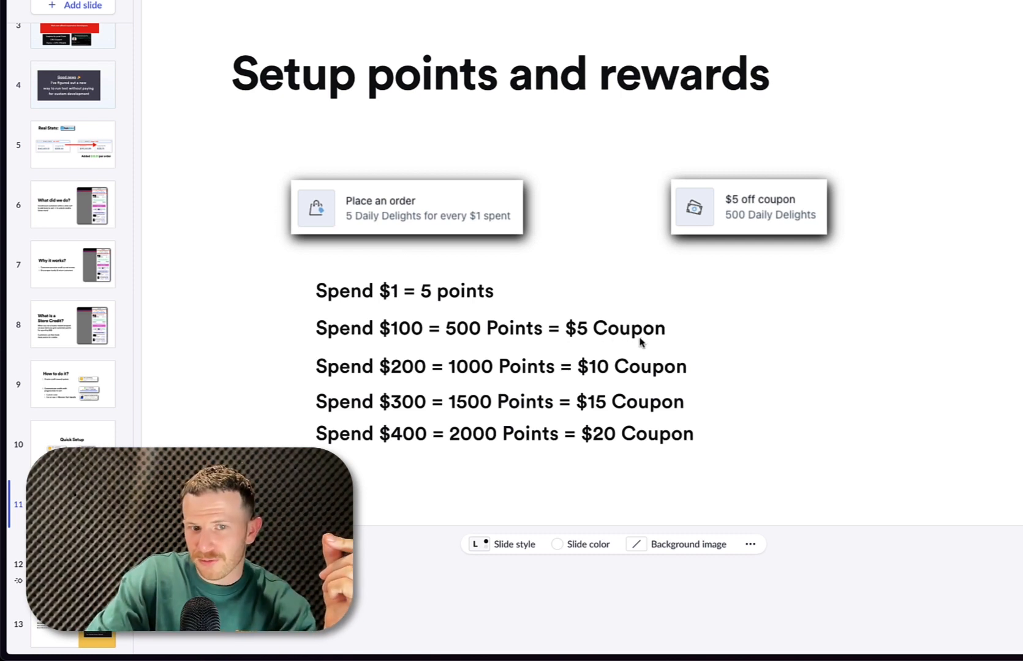
mouse_move(643, 373)
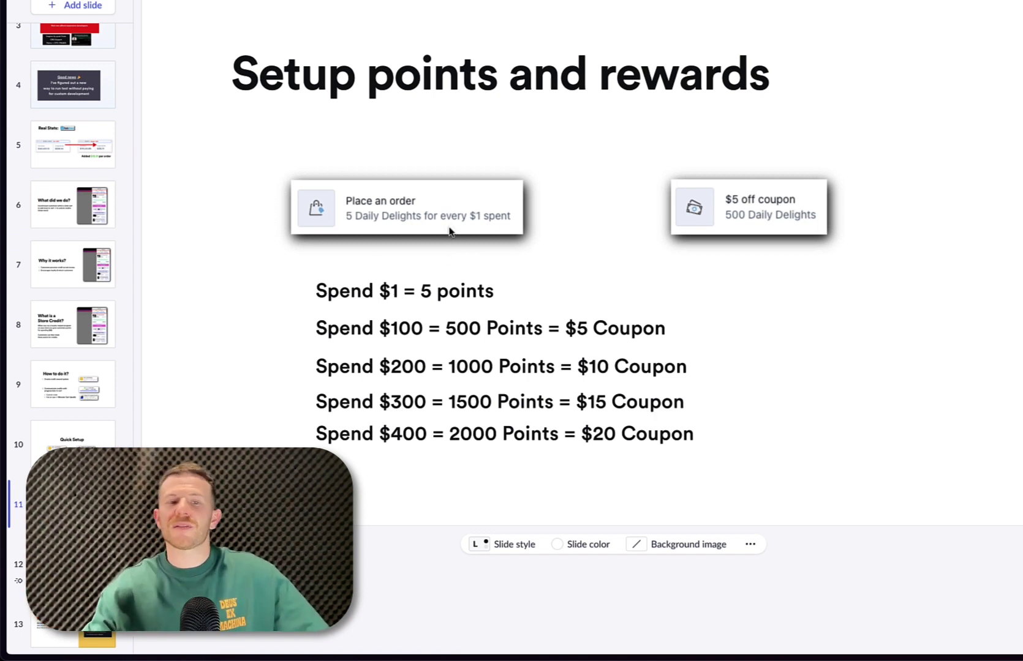
mouse_move(756, 235)
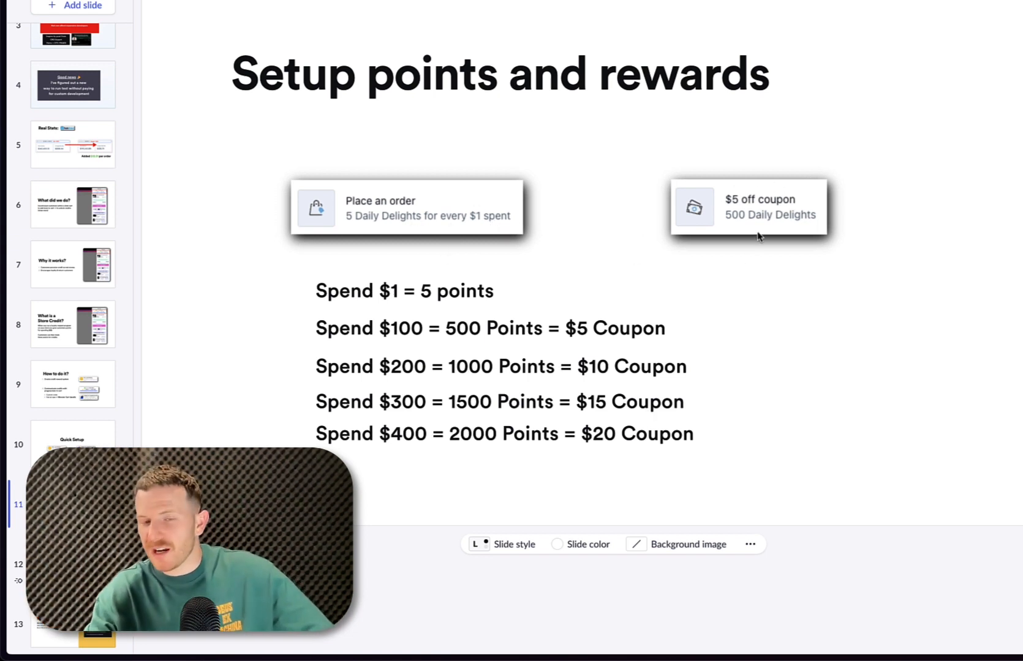
mouse_move(818, 234)
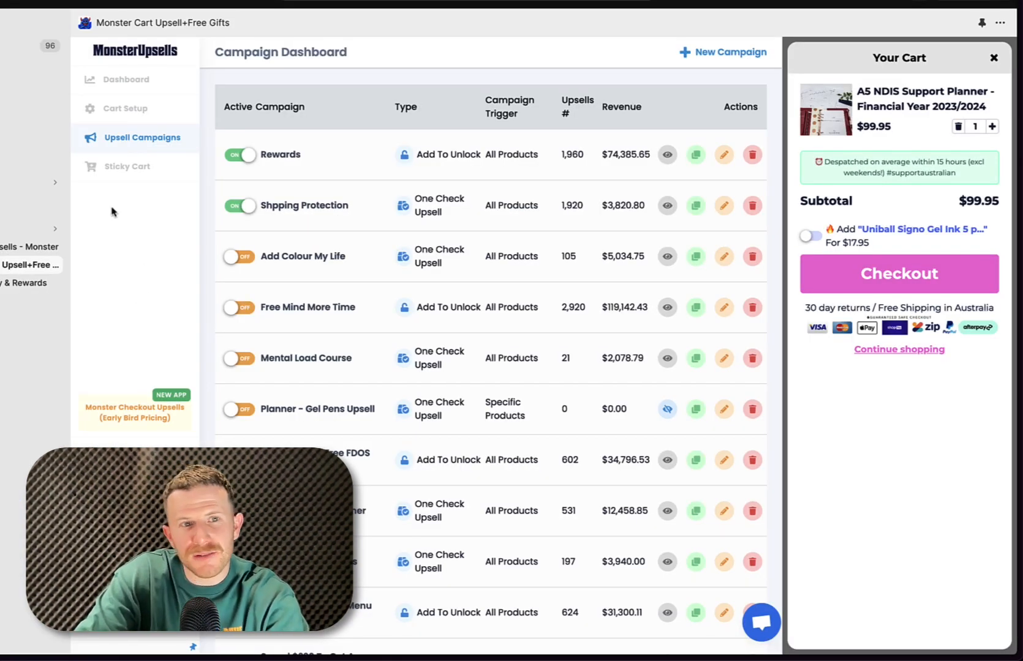
Open Cart Setup and scroll through Theme Settings down to the Coupon Code Form
click(124, 108)
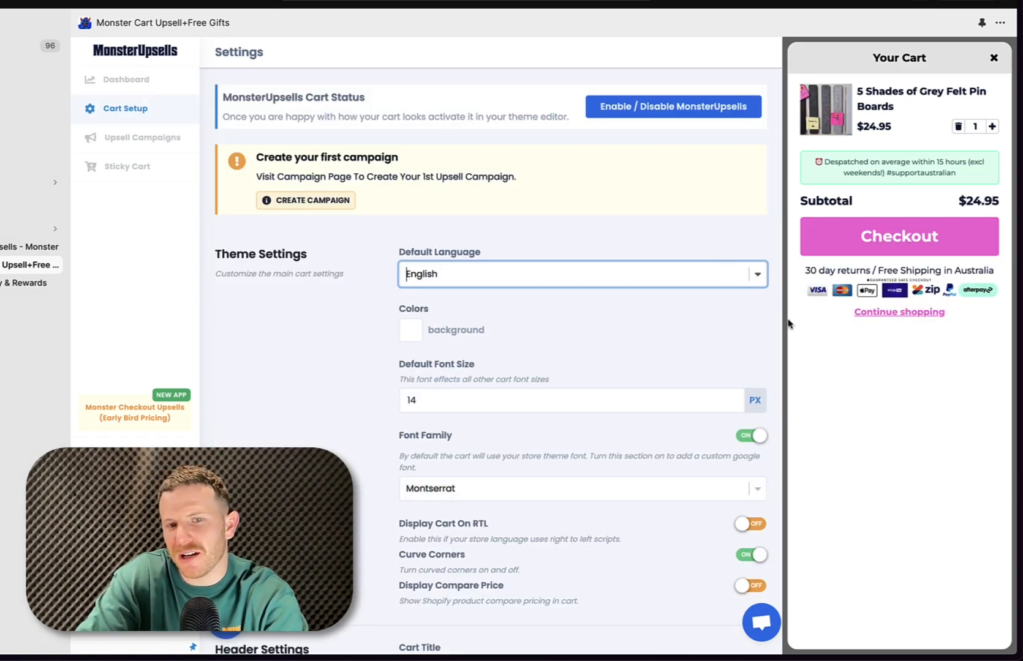
scroll(down, 3)
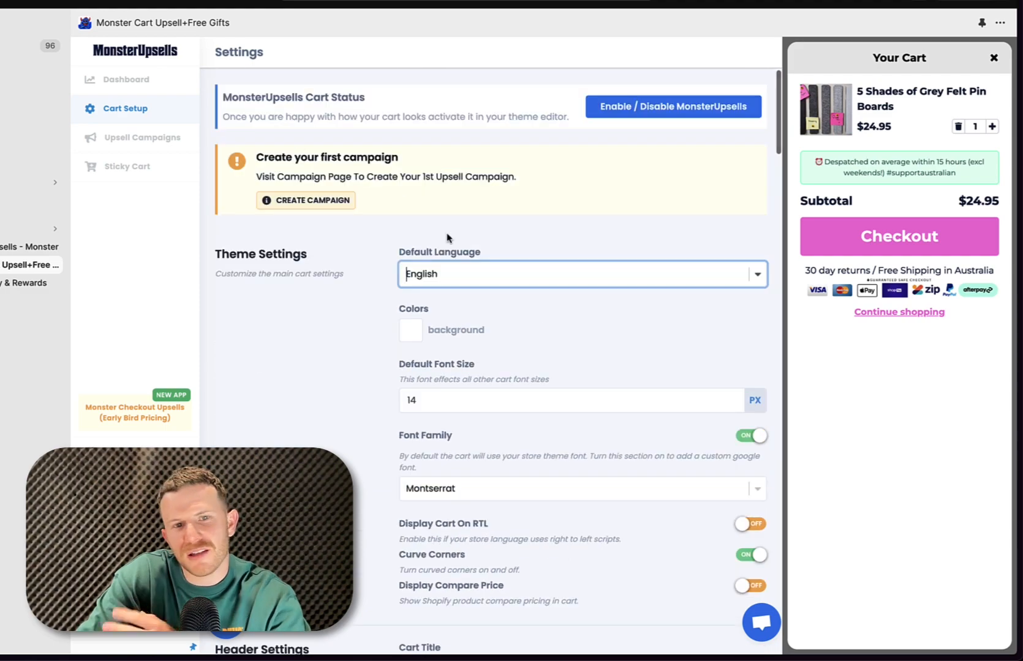
scroll(down, 3)
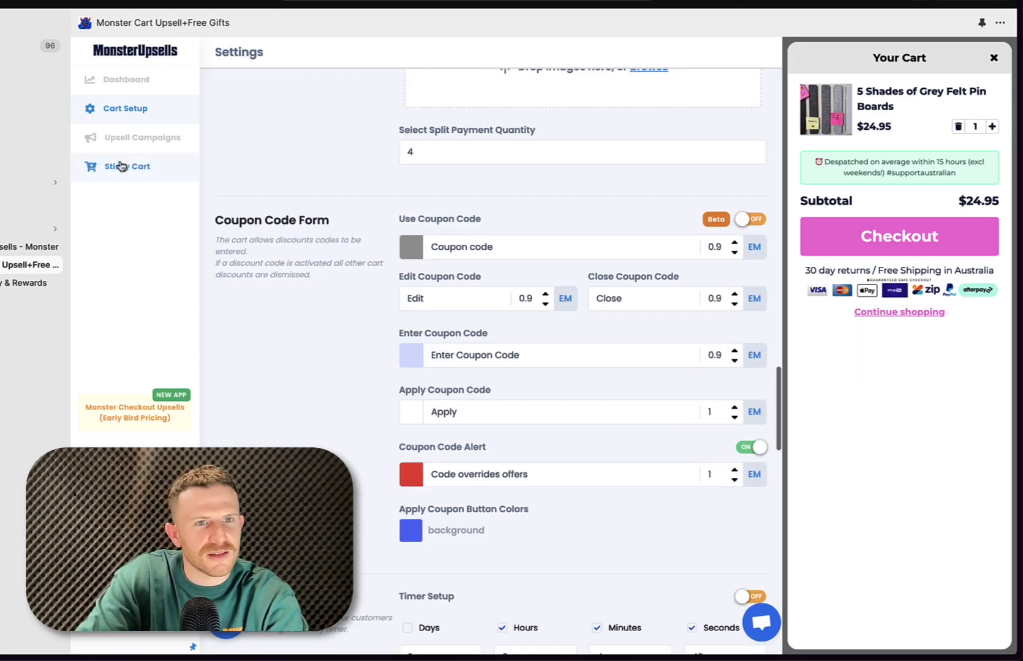
click(142, 137)
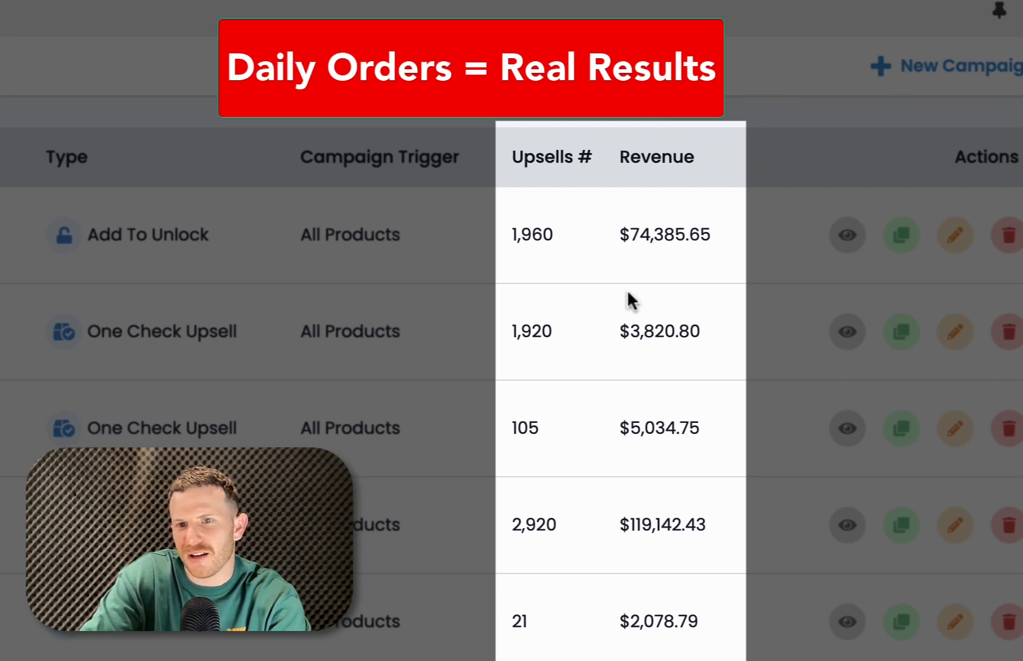
mouse_move(752, 453)
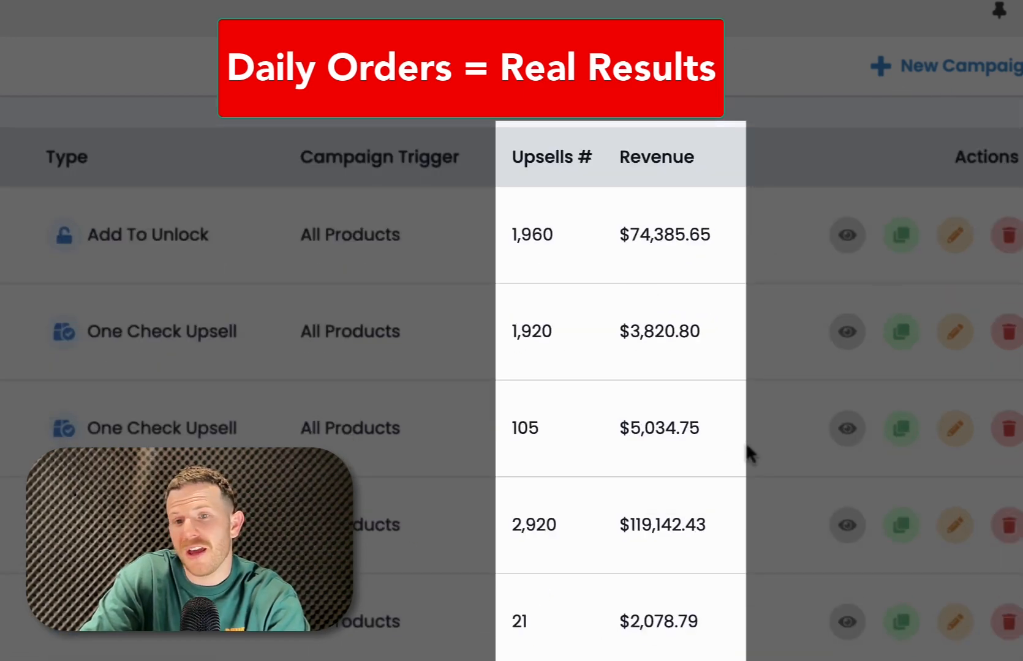
mouse_move(835, 254)
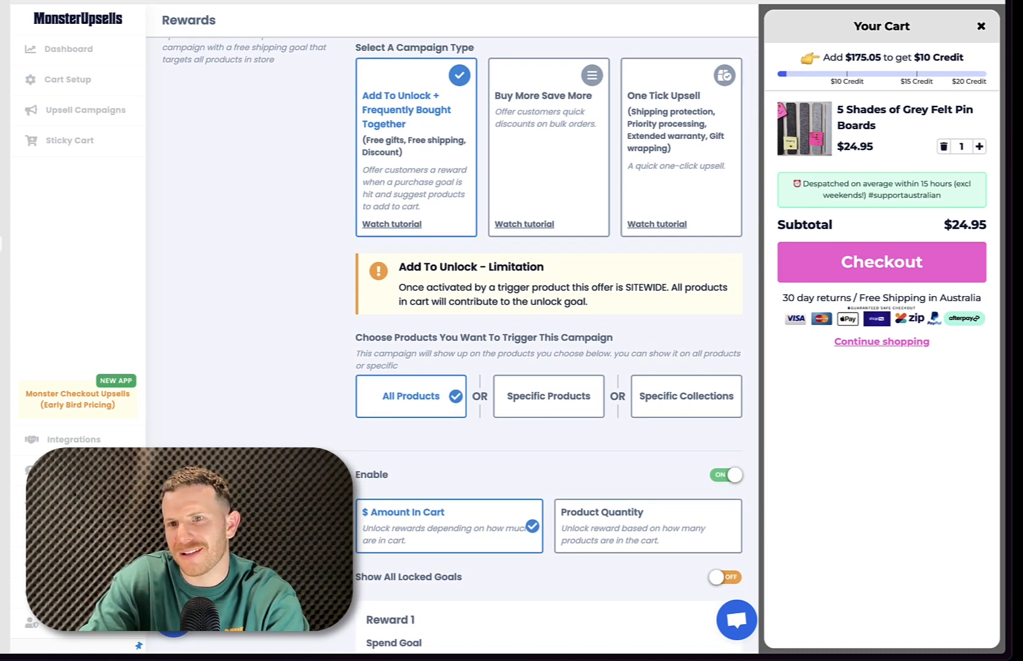
Scroll through Reward 1's $200 goal and $10 Credit text settings
scroll(down, 3)
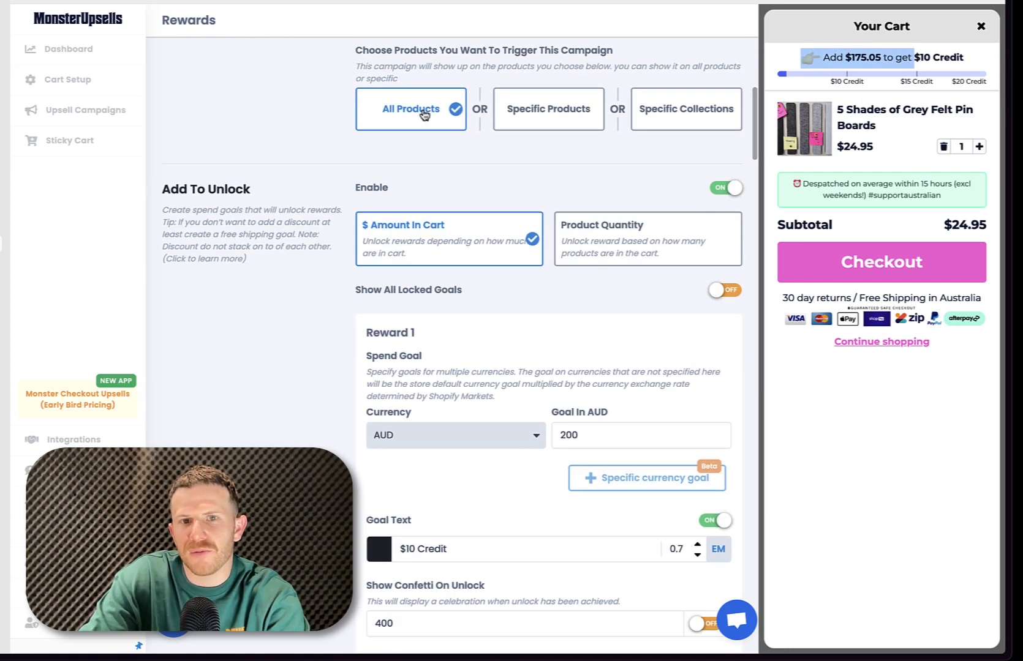
mouse_move(437, 120)
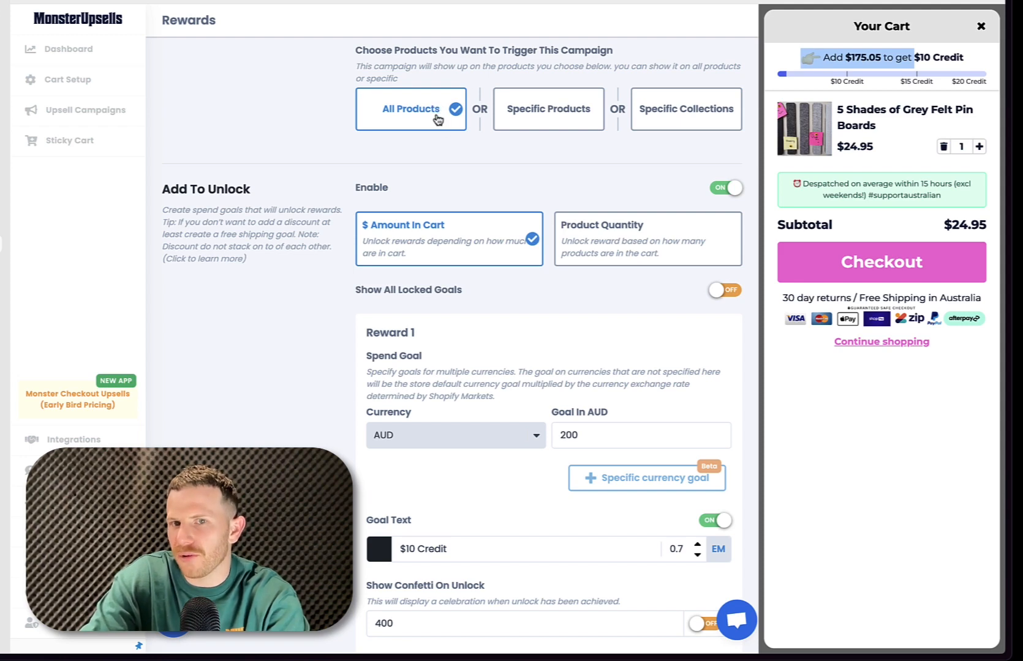
scroll(down, 3)
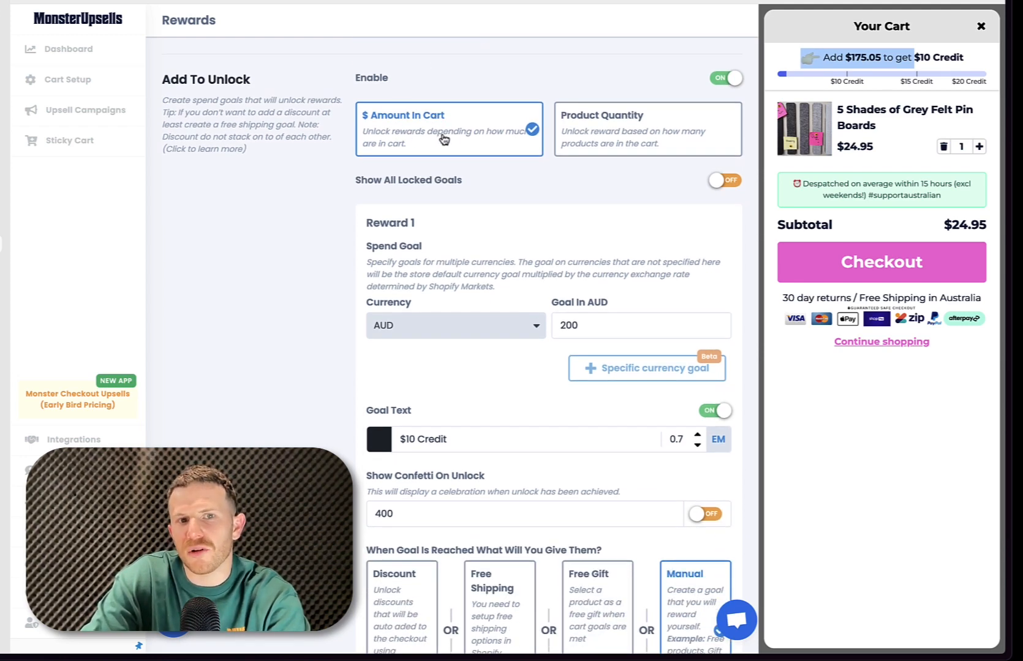
scroll(down, 3)
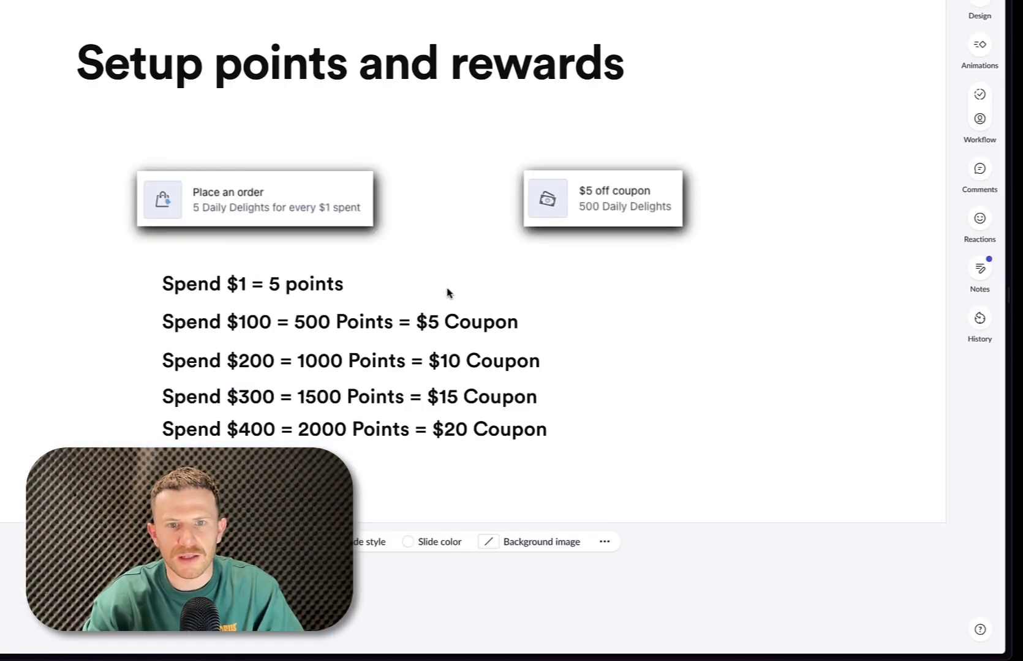
mouse_move(357, 375)
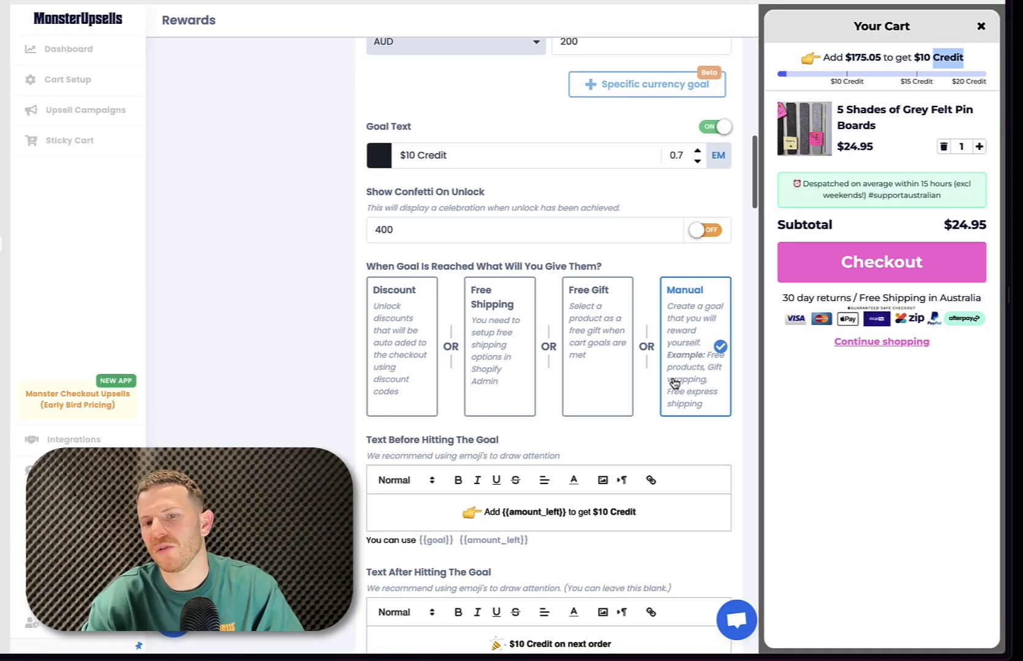
scroll(down, 3)
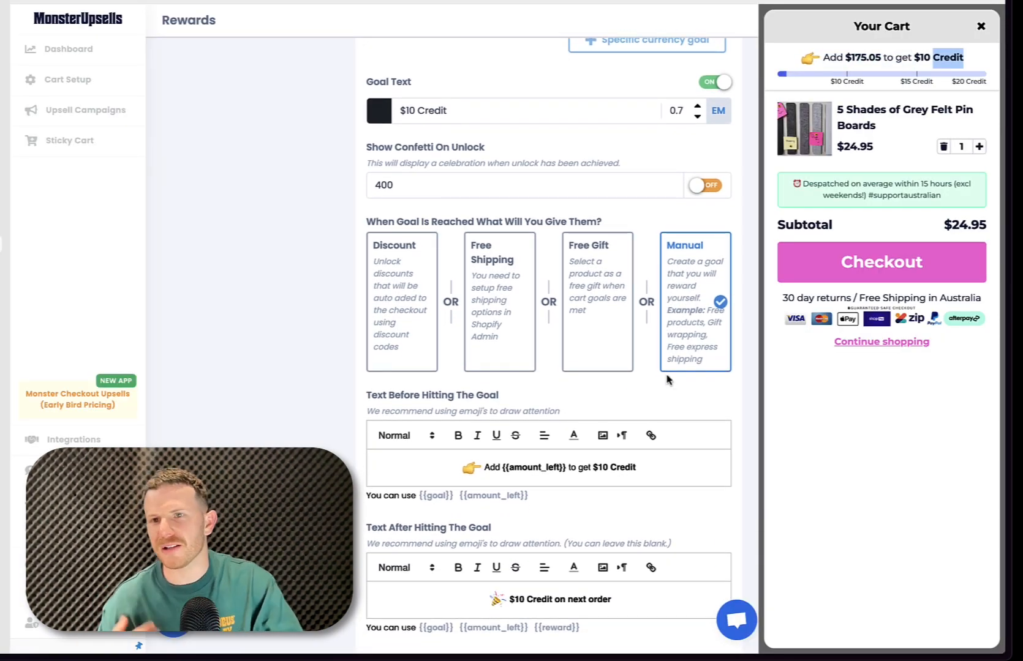
scroll(down, 3)
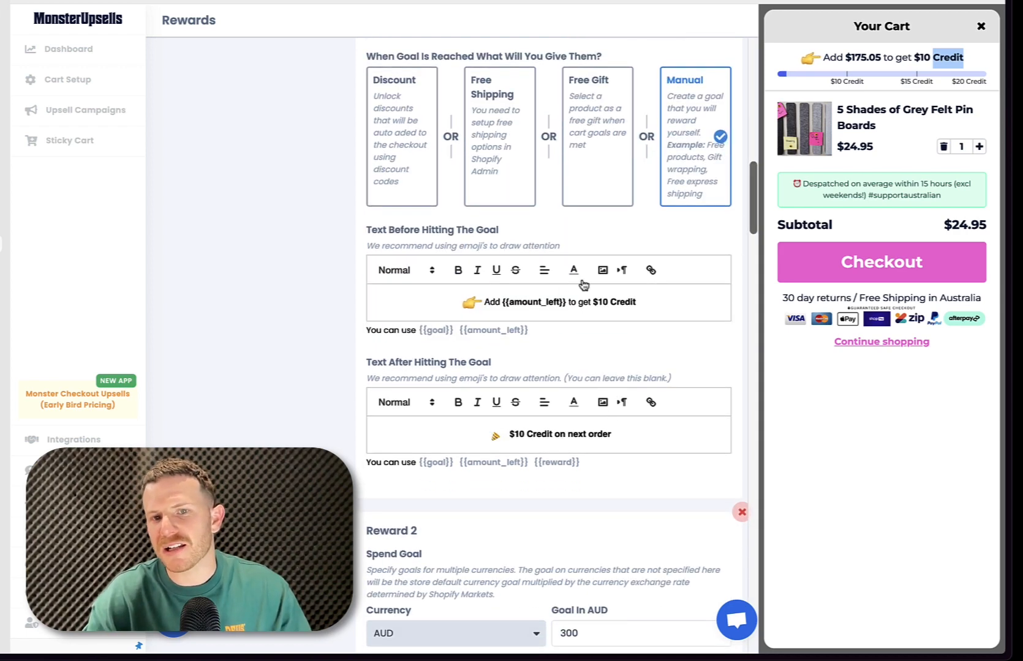
scroll(down, 3)
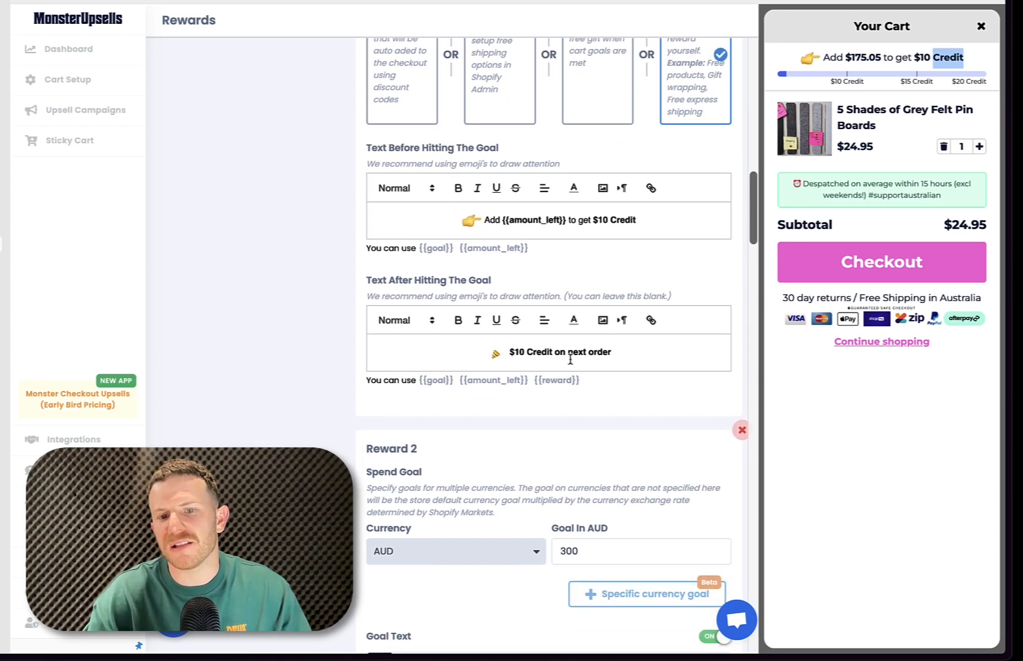
scroll(down, 3)
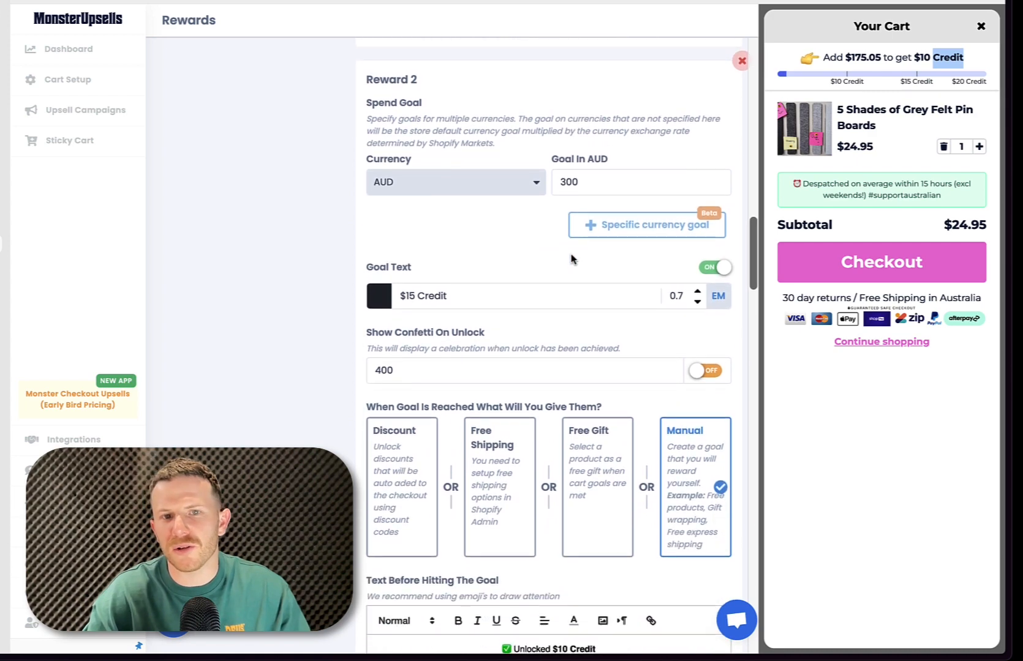
scroll(down, 3)
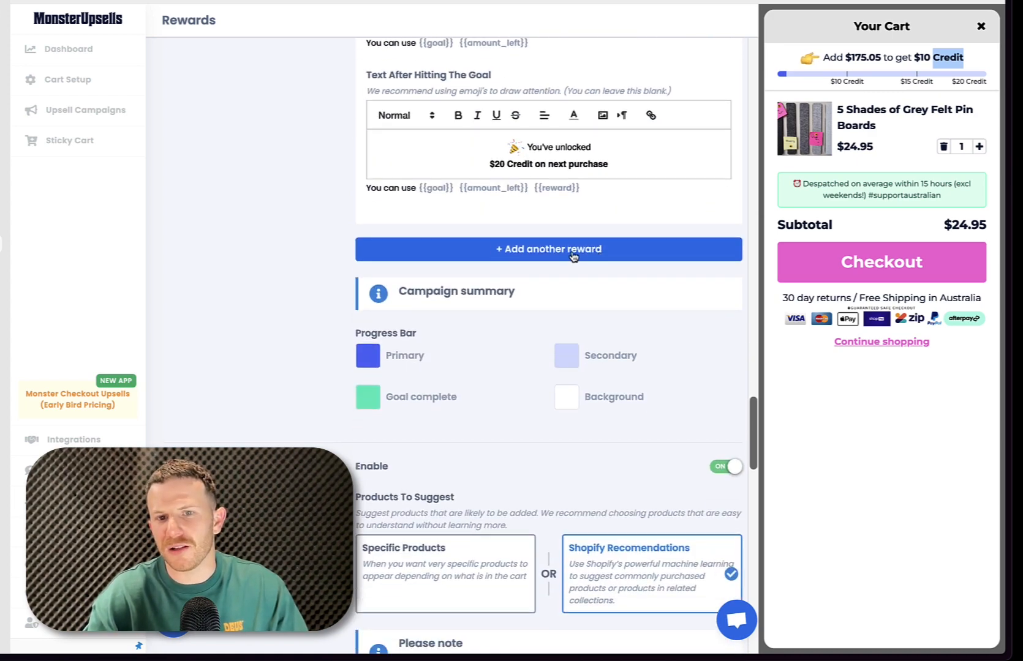
click(548, 250)
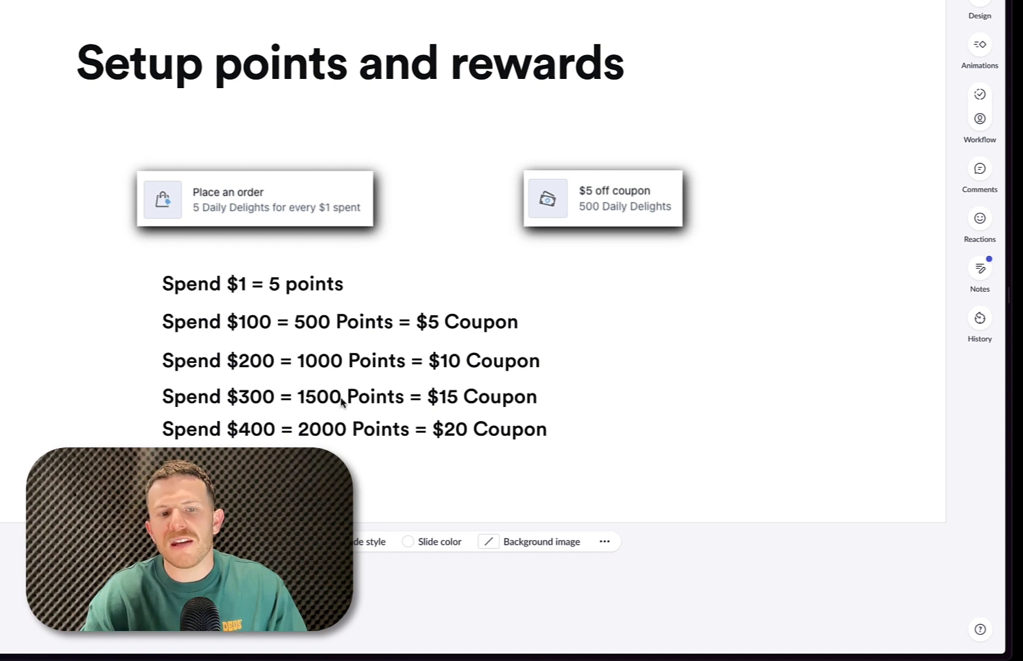
mouse_move(208, 333)
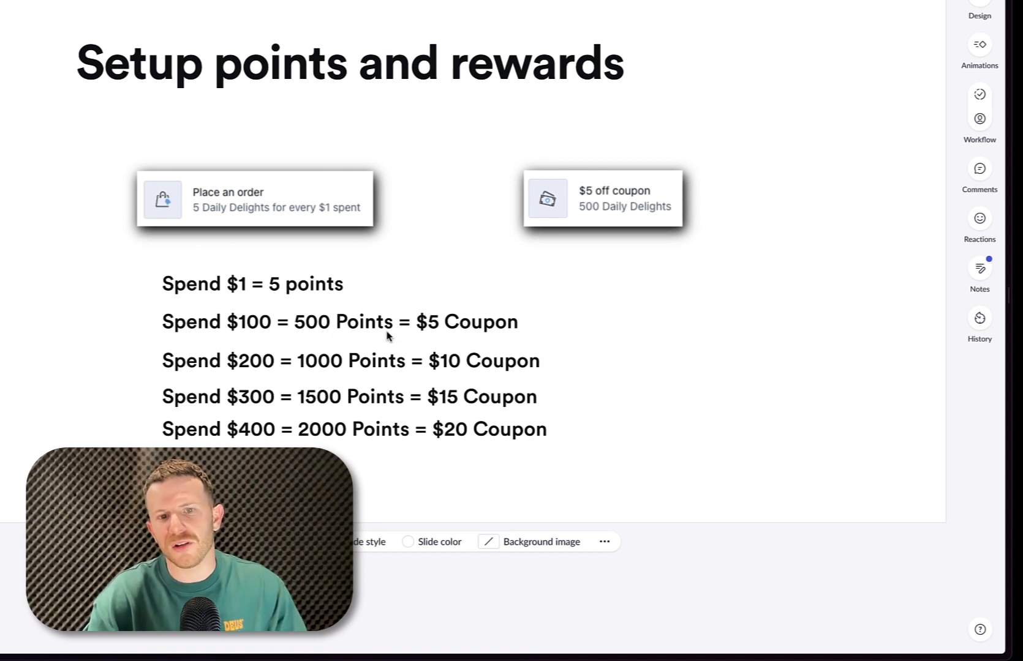
mouse_move(513, 330)
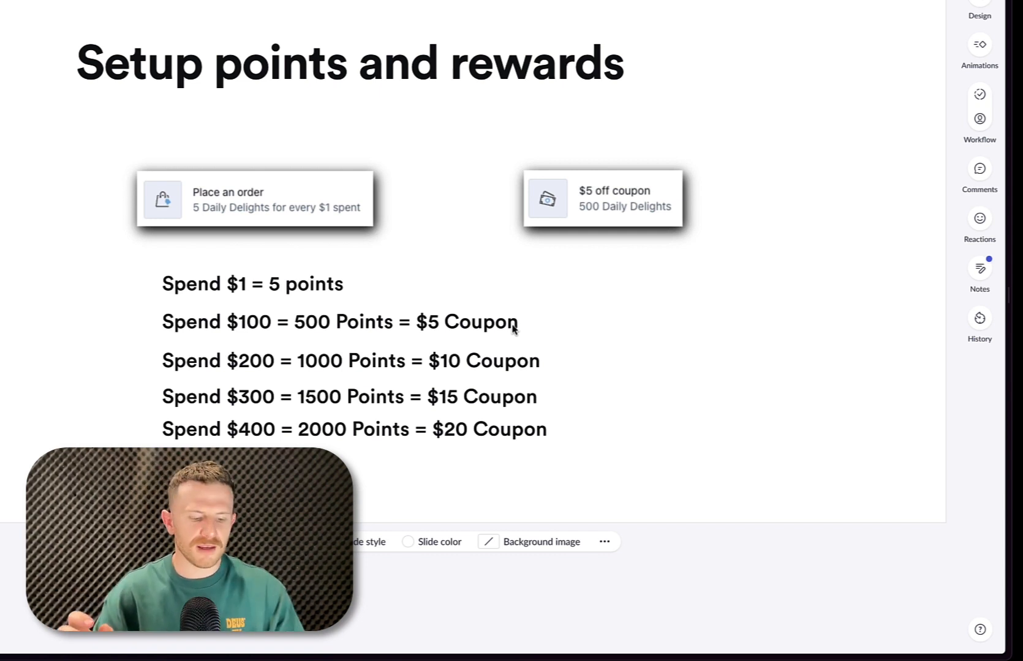
mouse_move(207, 338)
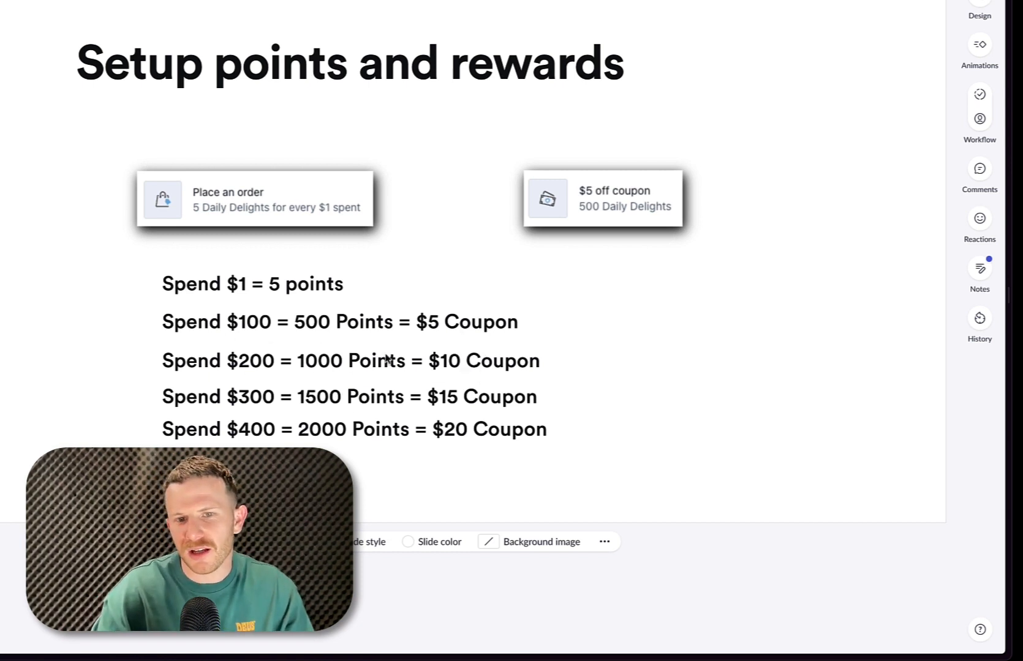
mouse_move(507, 369)
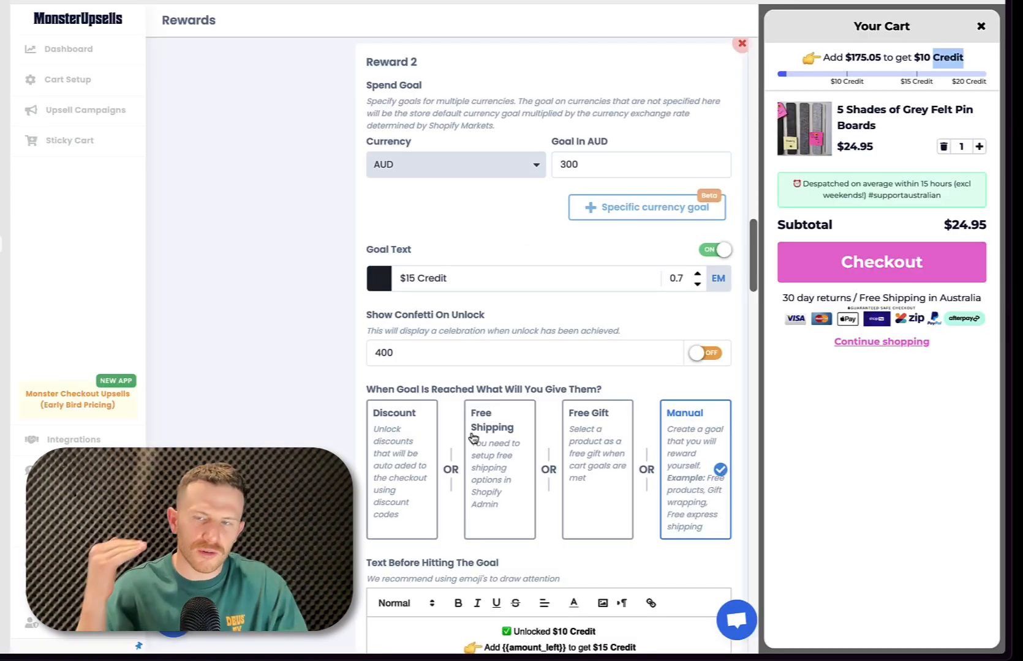
Scroll through Reward 2 ($300, $15 Credit) and Reward 3 ($400, $20 Credit) settings
scroll(down, 3)
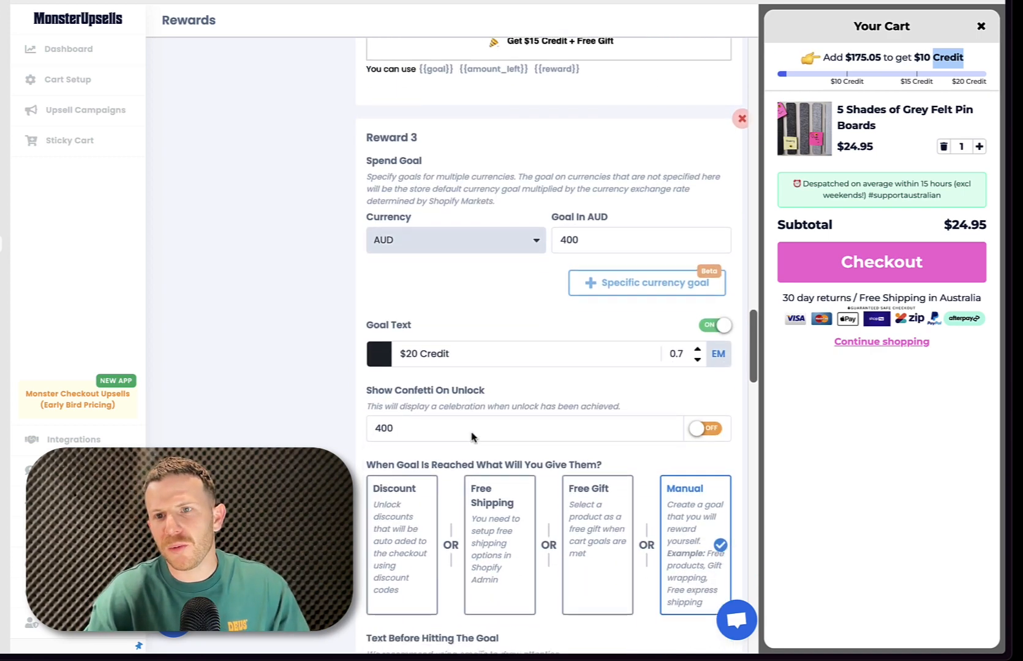
scroll(down, 3)
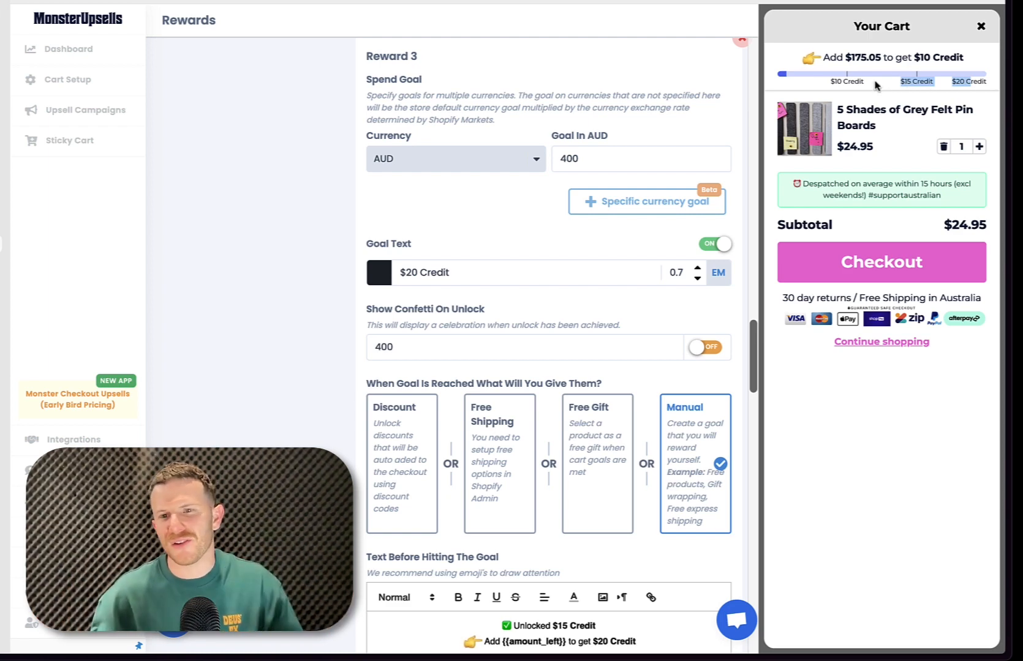
scroll(down, 3)
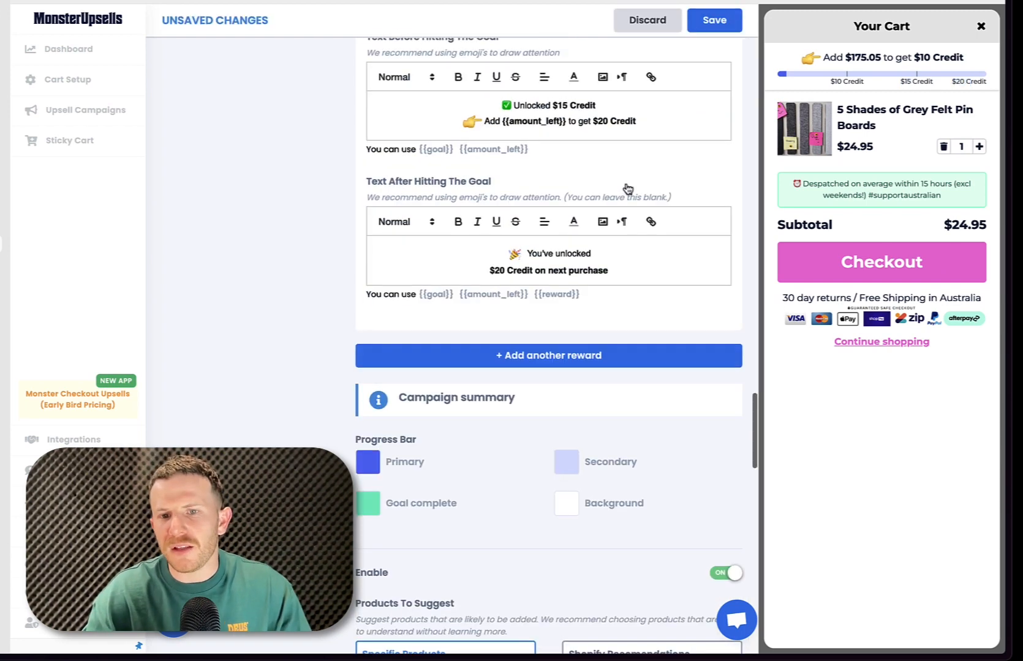
scroll(down, 3)
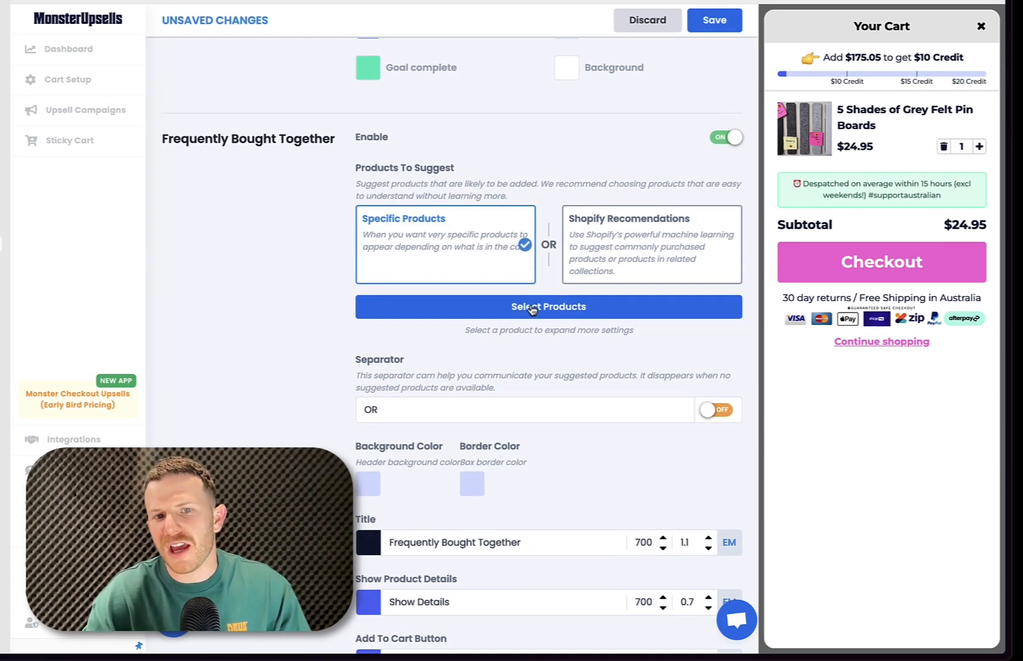
Select Accessories Bundle and Annual Overview - Medium as Frequently Bought Together suggestions
click(548, 307)
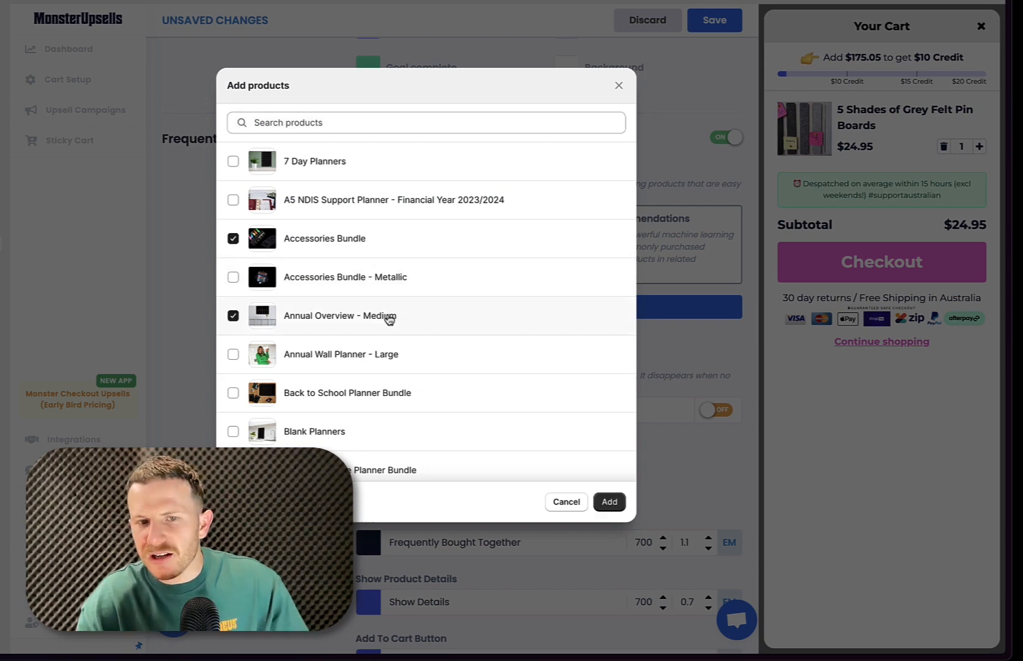
click(609, 502)
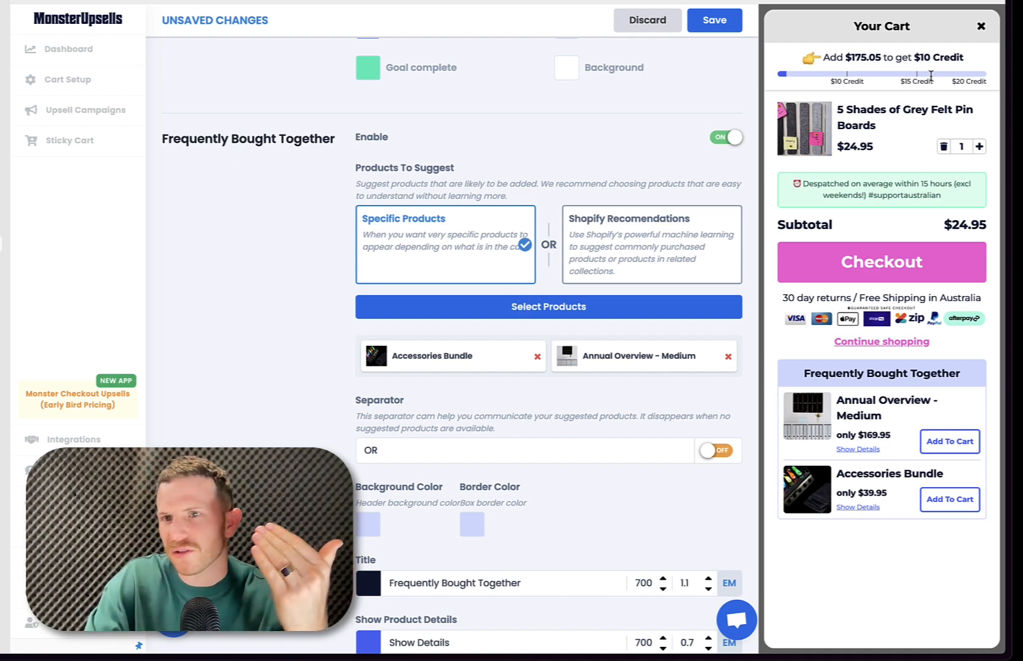
scroll(down, 3)
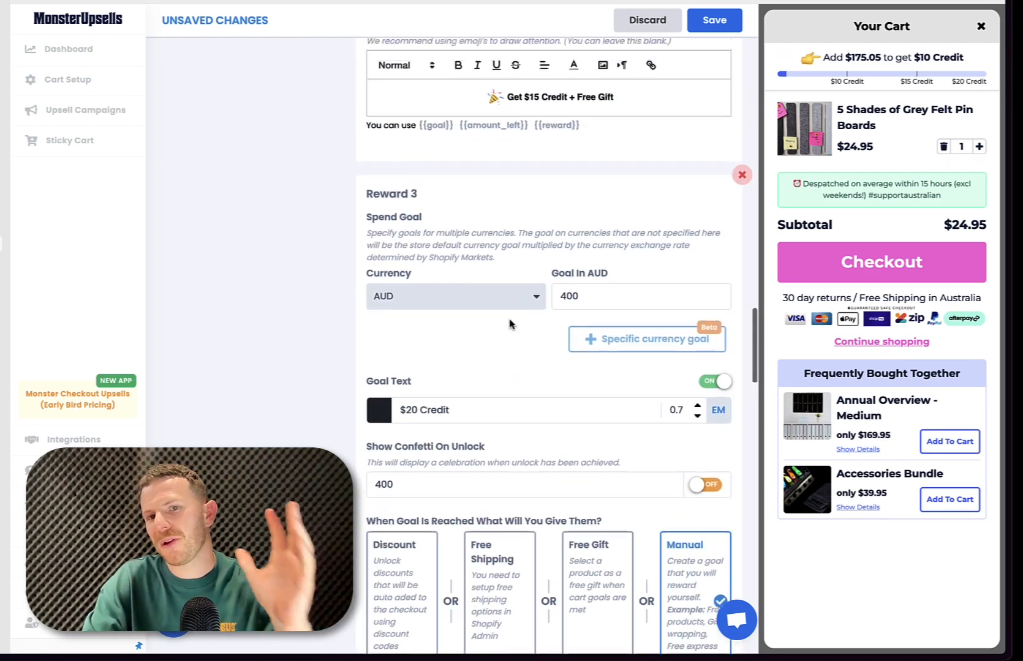
scroll(up, 3)
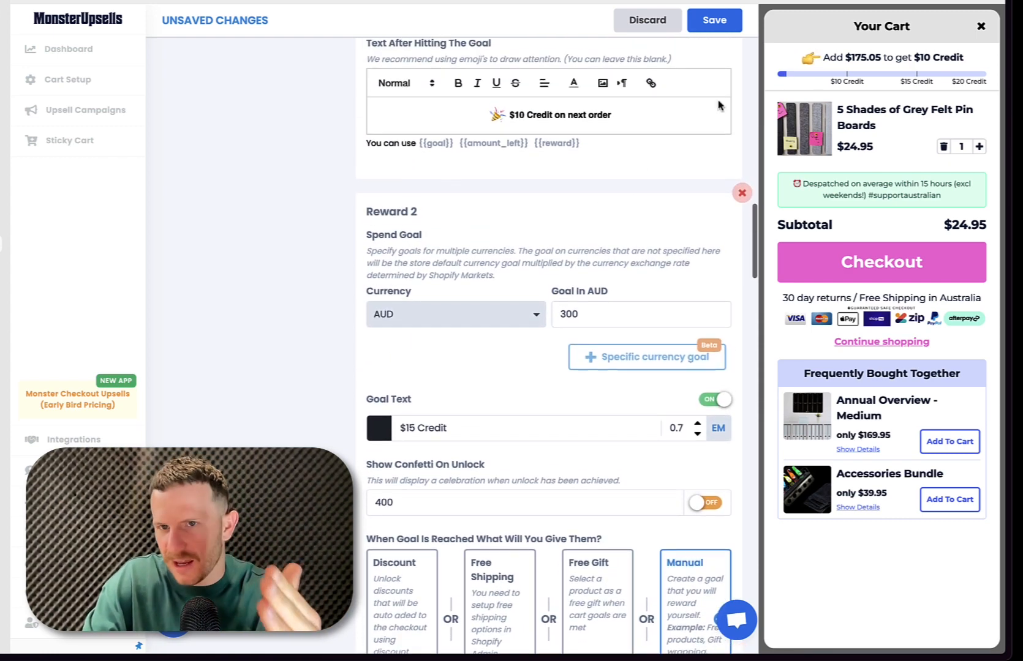